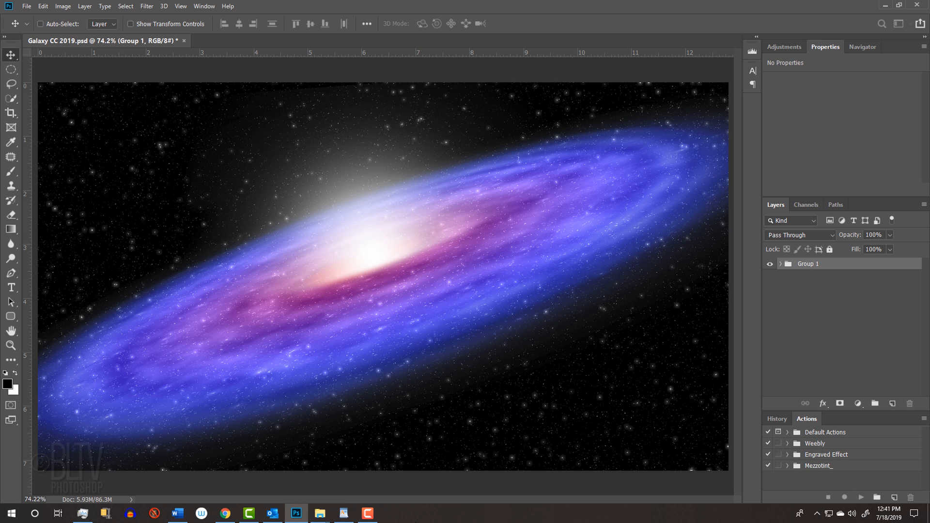
- Create a new 1920 × 1080 px document at 150 ppi with a black background
key("Ctrl+n")
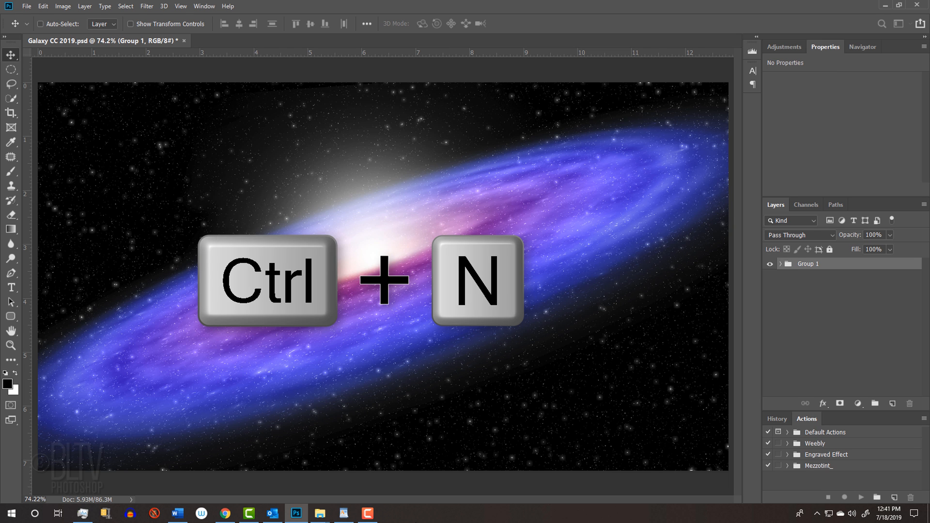
key("ctrl+n")
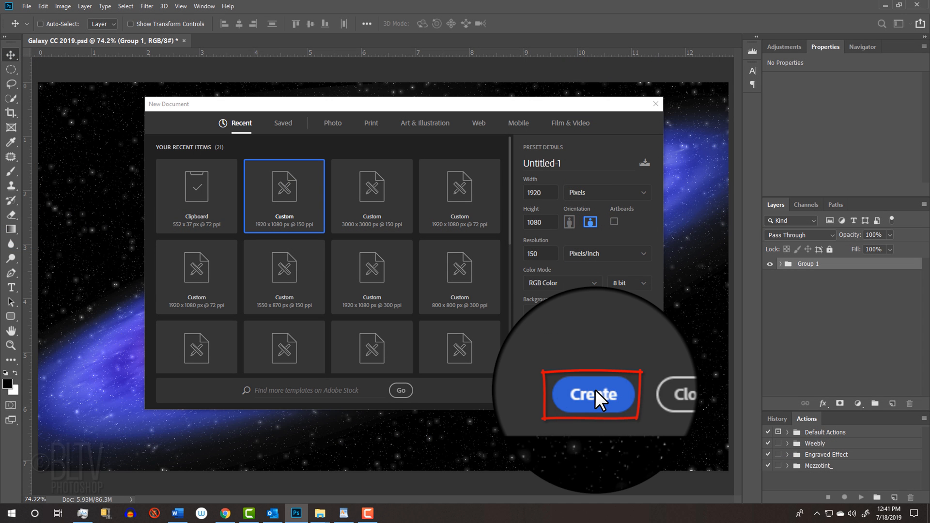
left_click(592, 396)
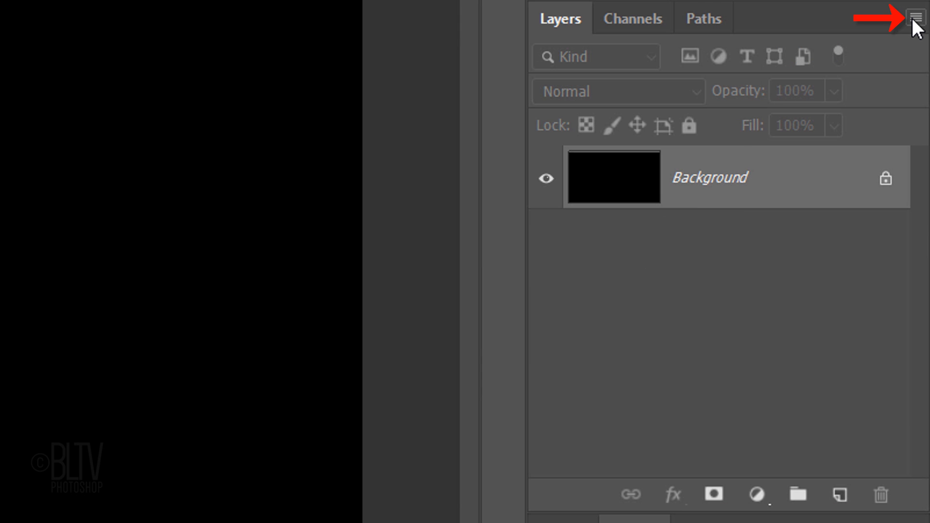
- Convert the black Background to a smart object and add noise to it
left_click(914, 16)
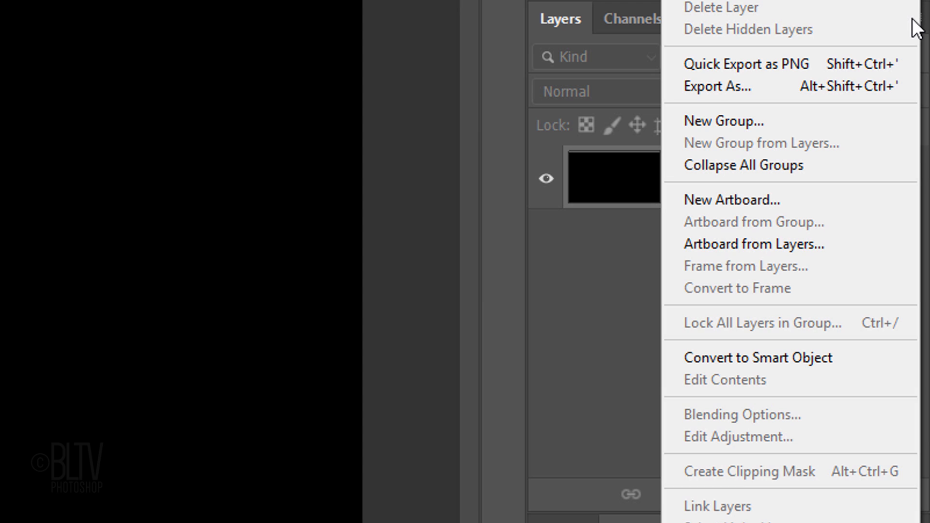
mouse_move(711, 364)
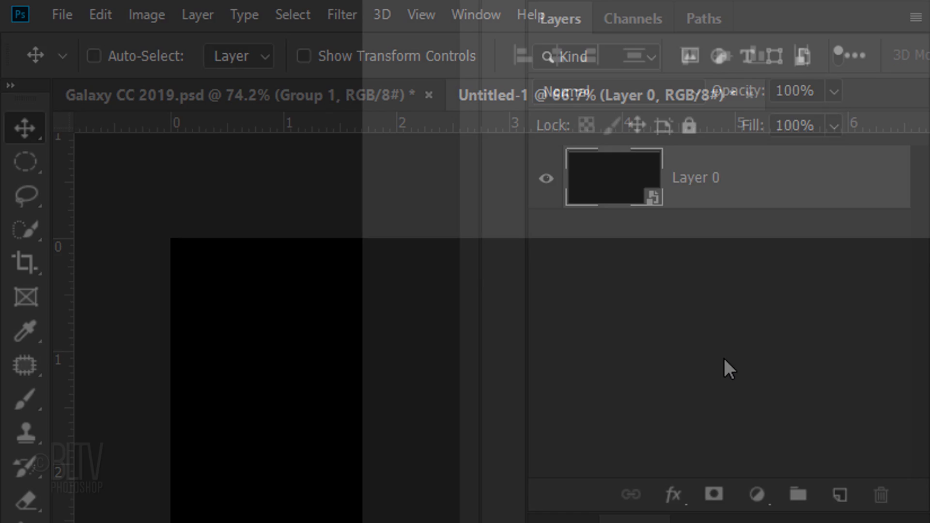
left_click(341, 13)
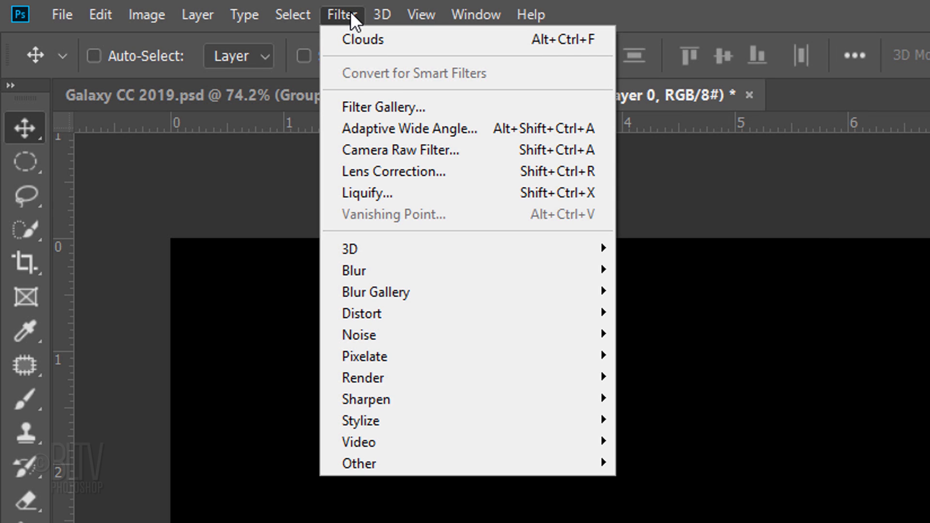
mouse_move(381, 343)
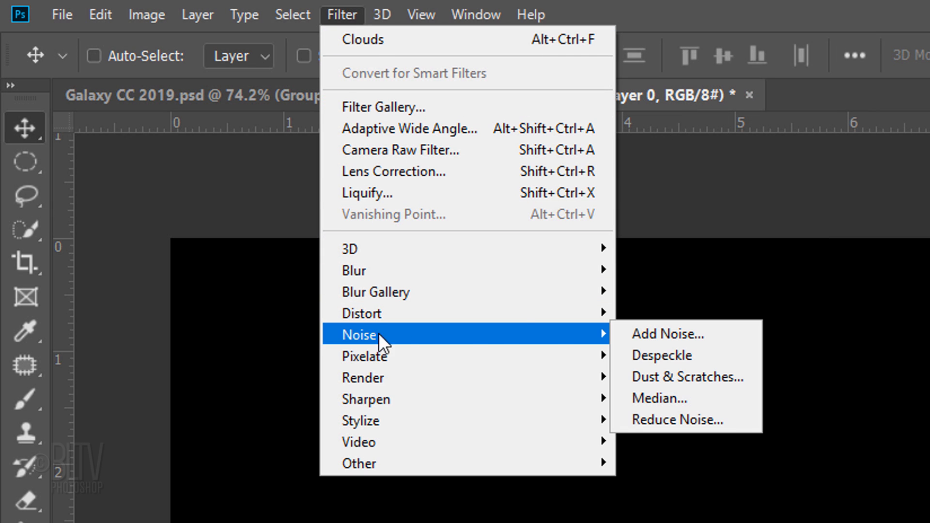
left_click(669, 334)
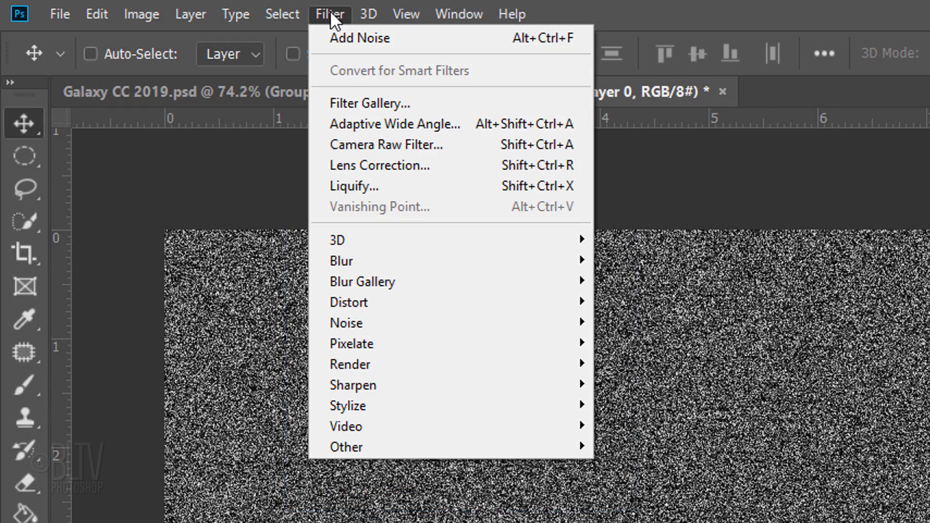
mouse_move(359, 274)
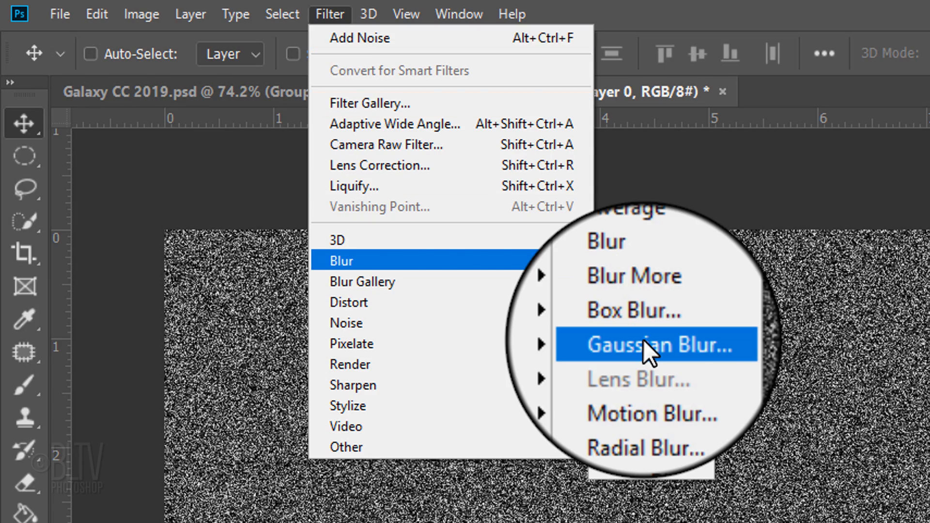
- Soften the noise with a 0.3 px Gaussian Blur, then set Levels input black 200 and white 242 for a starfield
left_click(653, 344)
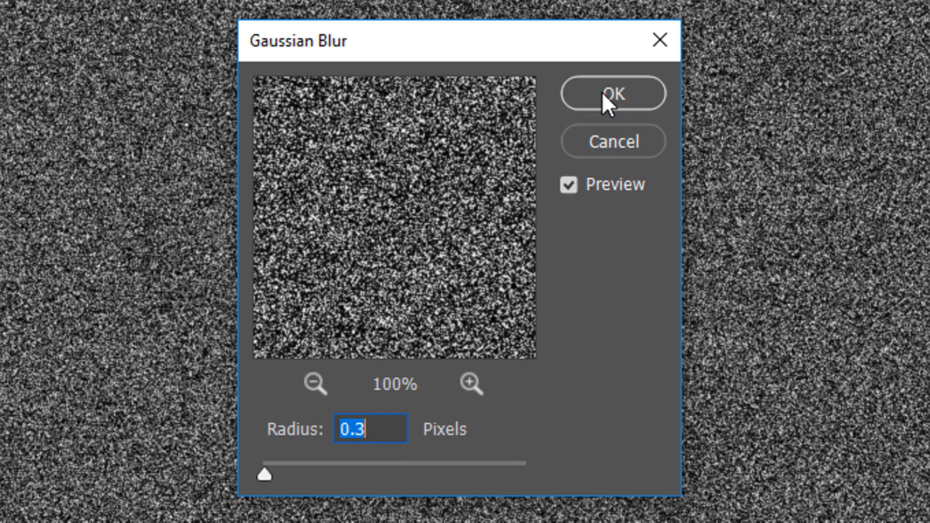
left_click(612, 94)
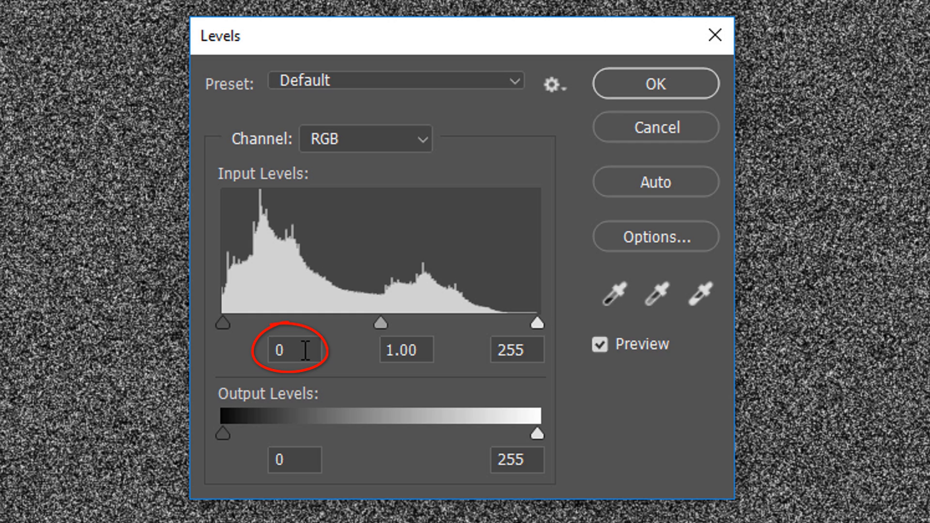
type("200")
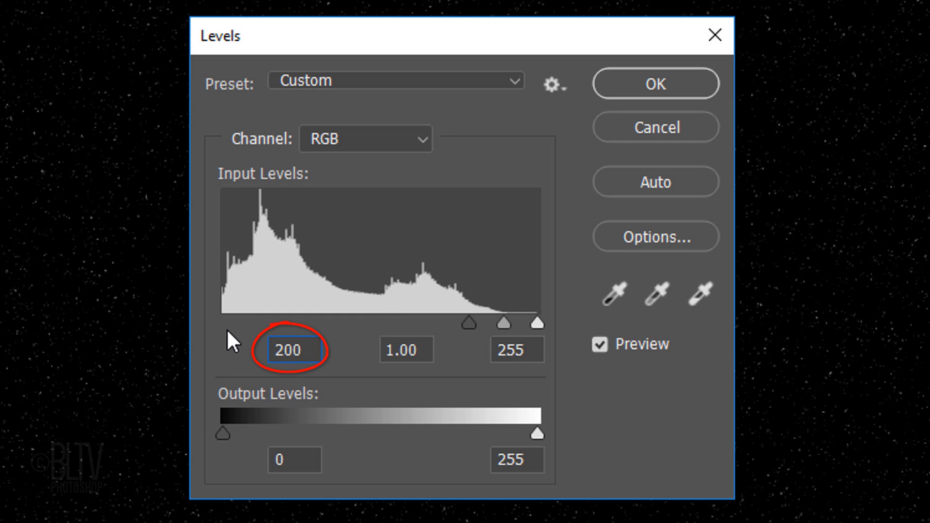
left_click(517, 350)
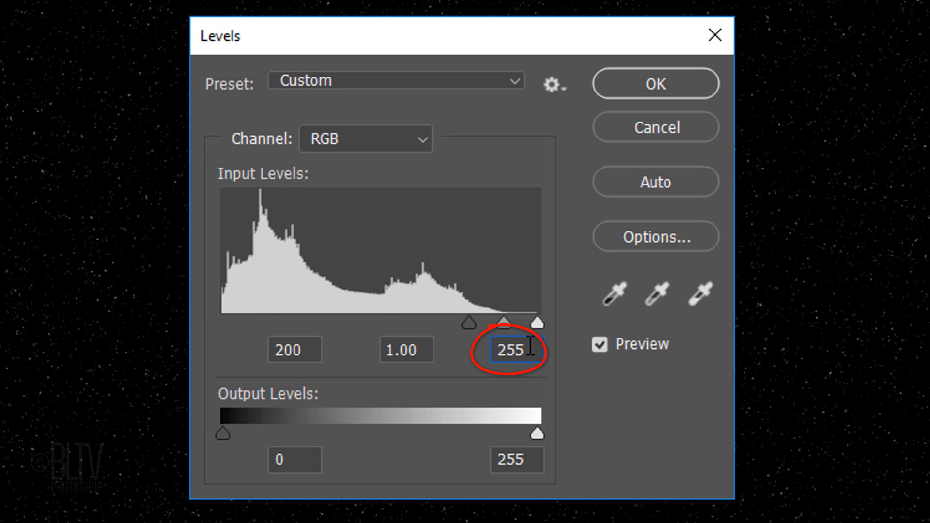
type("2")
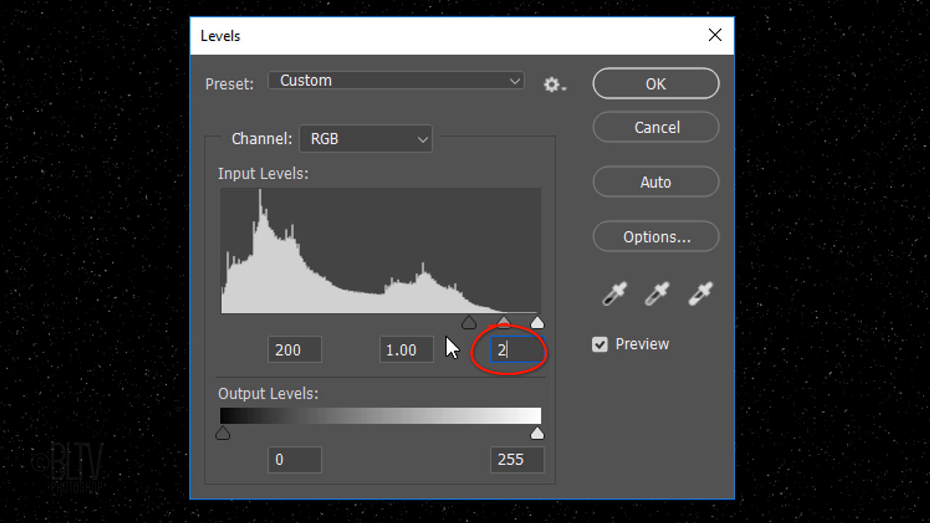
type("42")
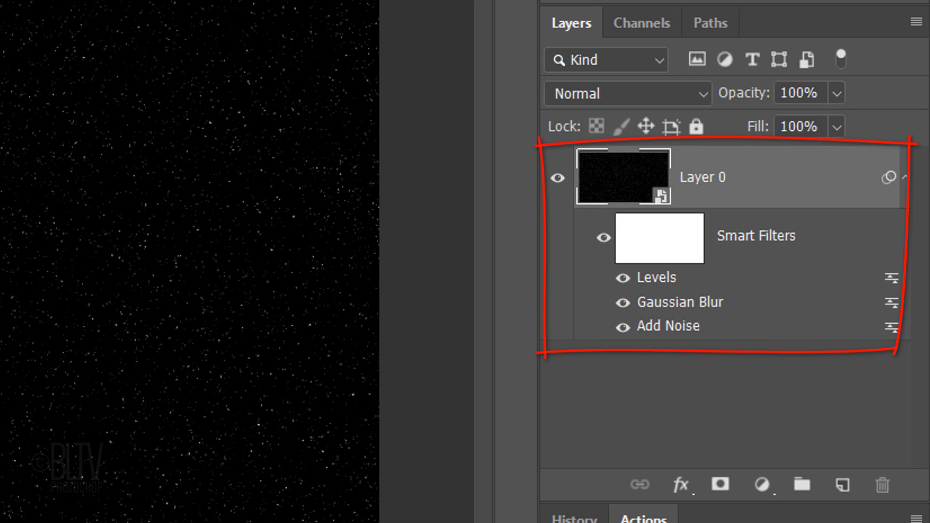
- Duplicate the starfield layer and raise the copy's Gaussian Blur radius to 1 px
key("Ctrl+J")
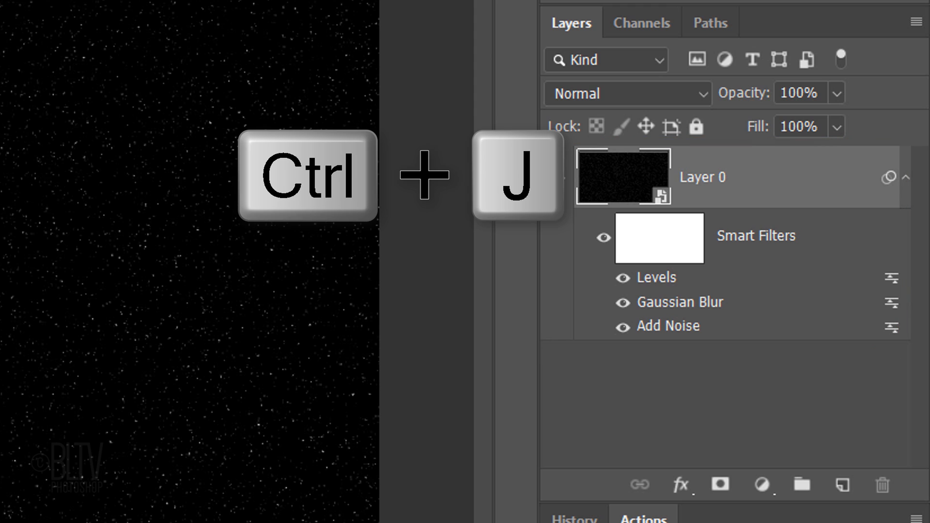
key("ctrl+j")
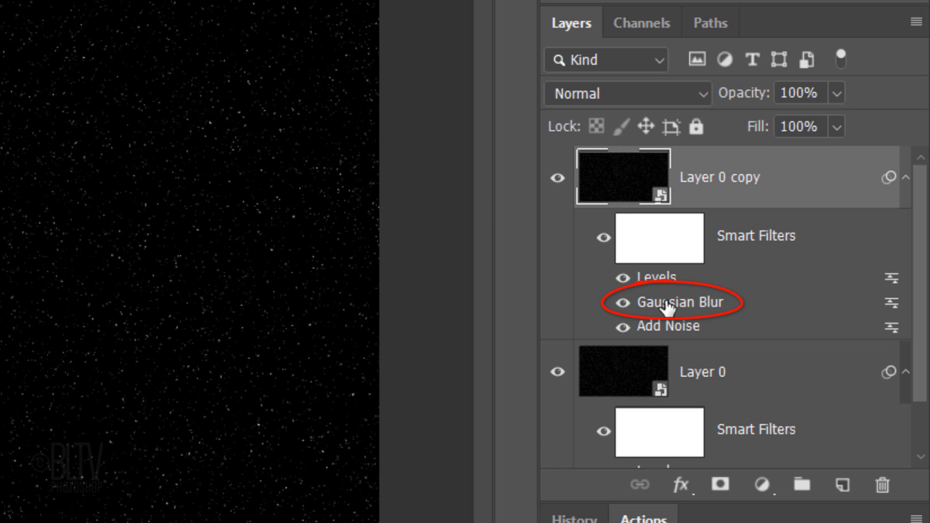
double_click(671, 302)
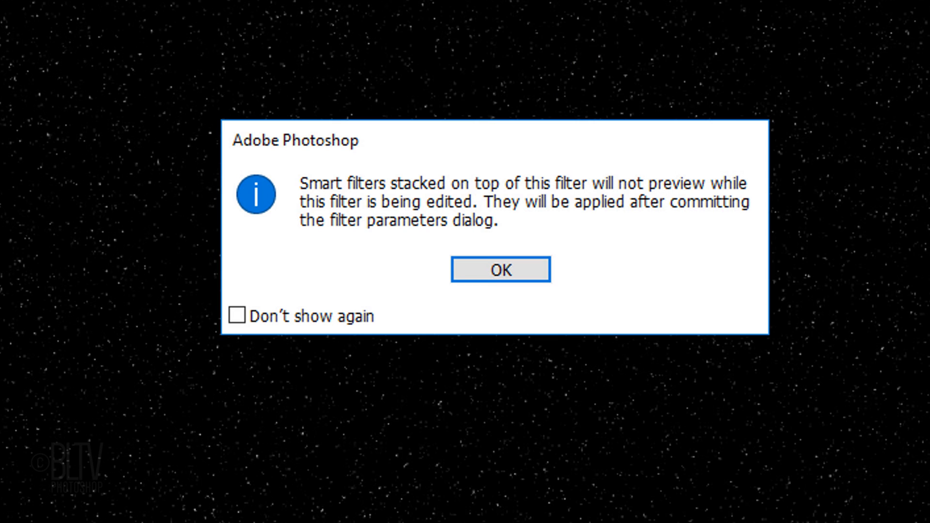
left_click(502, 269)
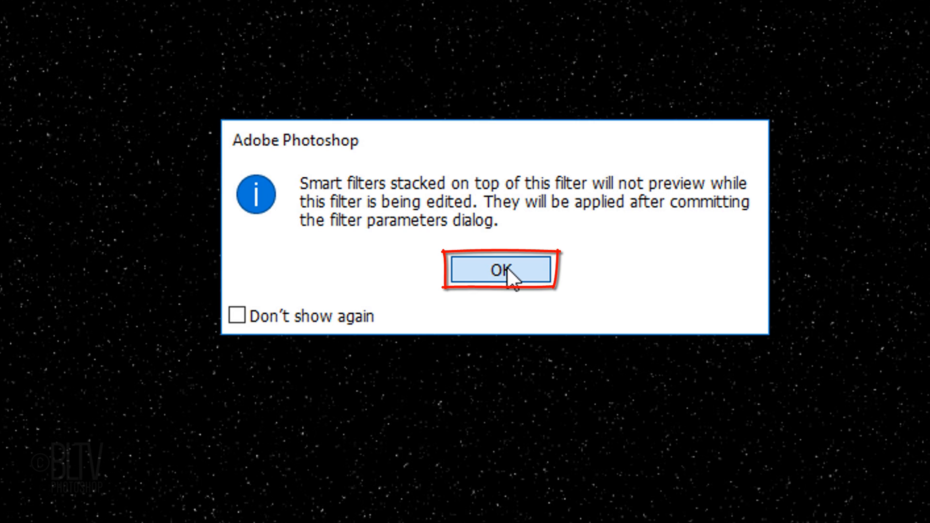
left_click(502, 269)
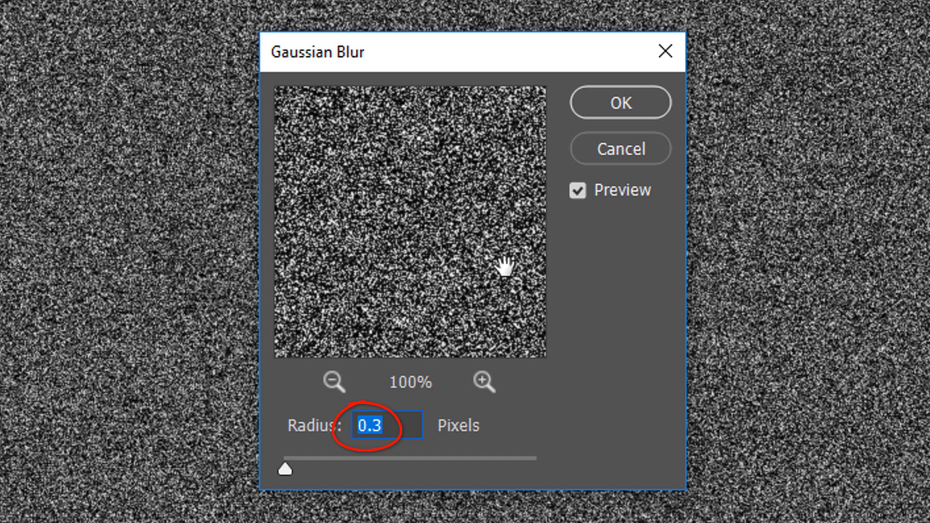
type("1")
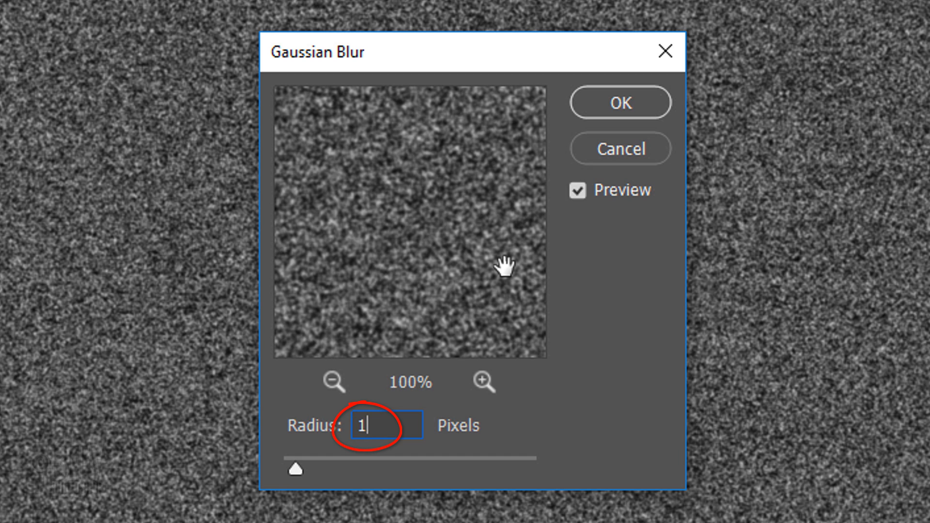
left_click(619, 103)
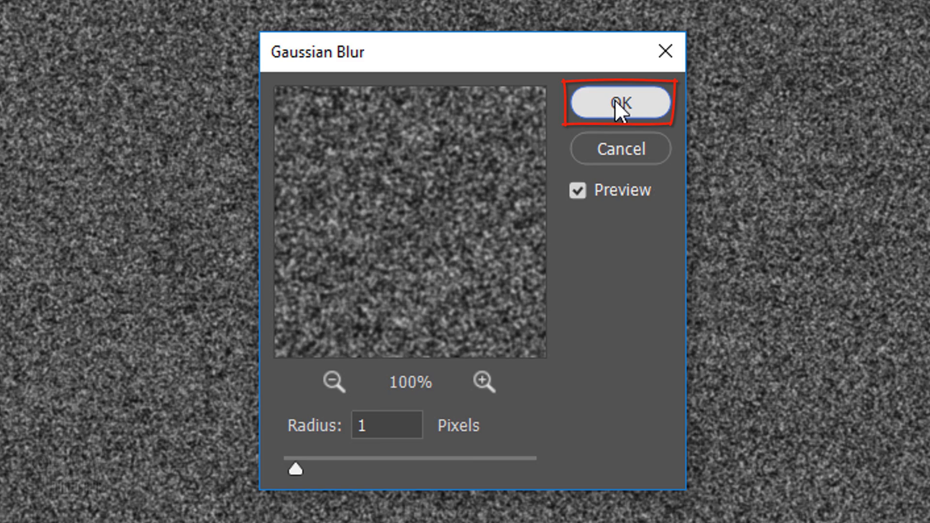
left_click(618, 102)
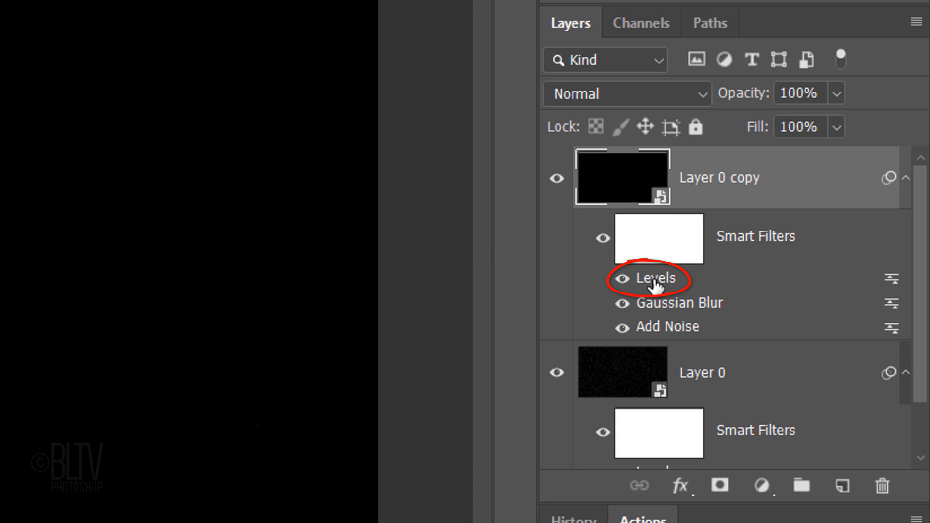
- Set the copy's Levels input to 172 for sparser bright stars and collapse both smart filter lists
double_click(653, 278)
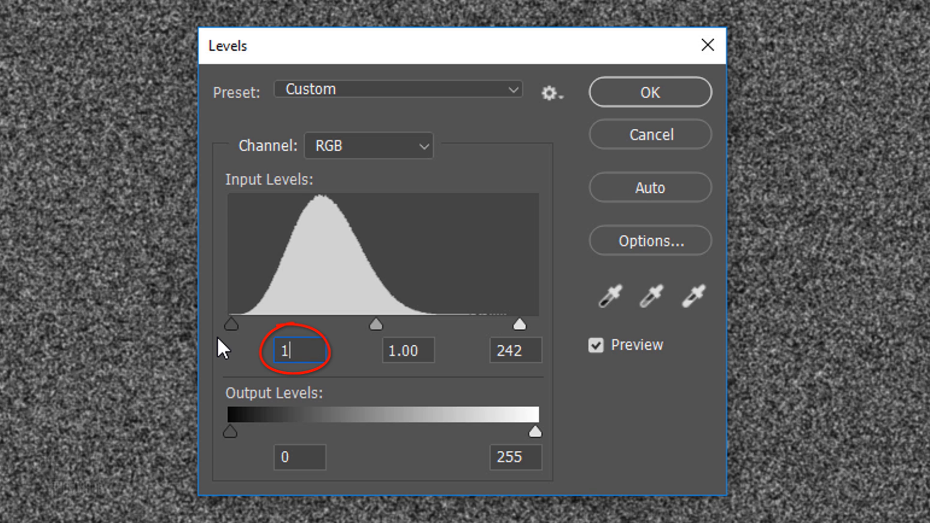
type("172")
left_click(516, 350)
type("183")
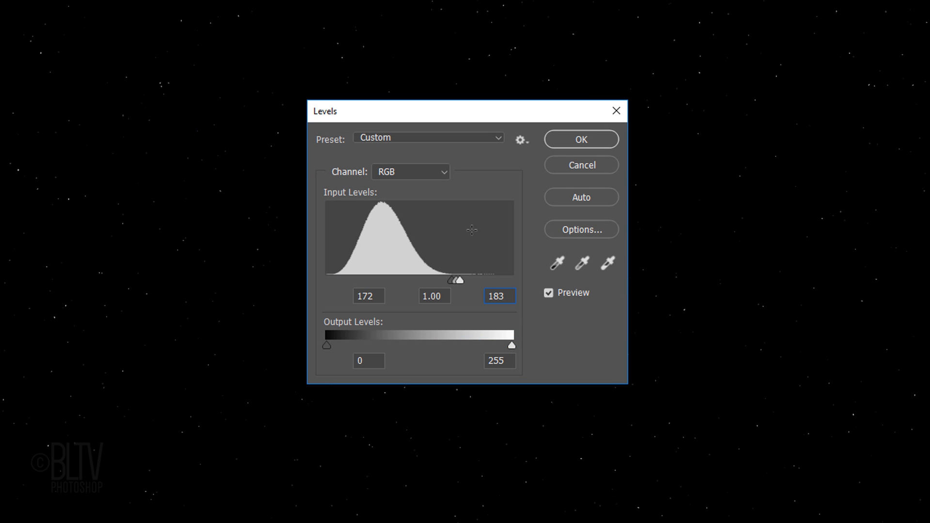
left_click(581, 140)
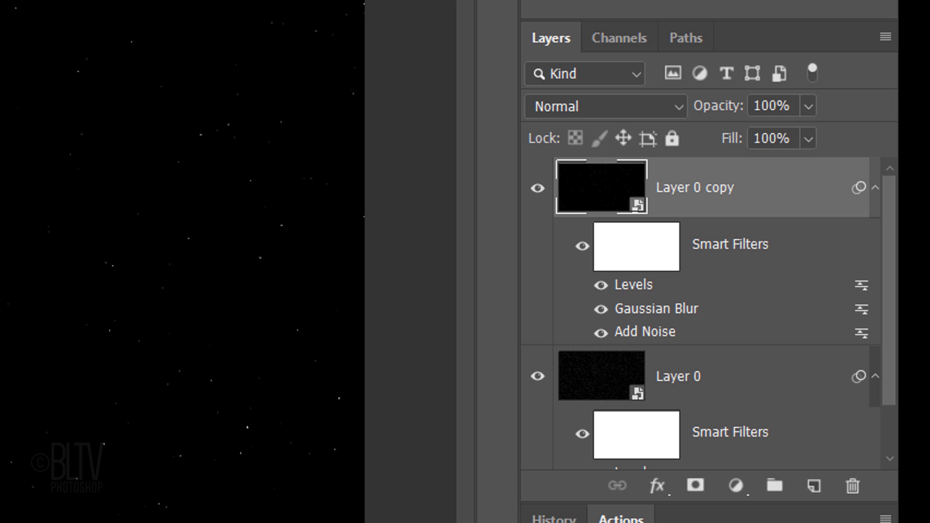
left_click(874, 187)
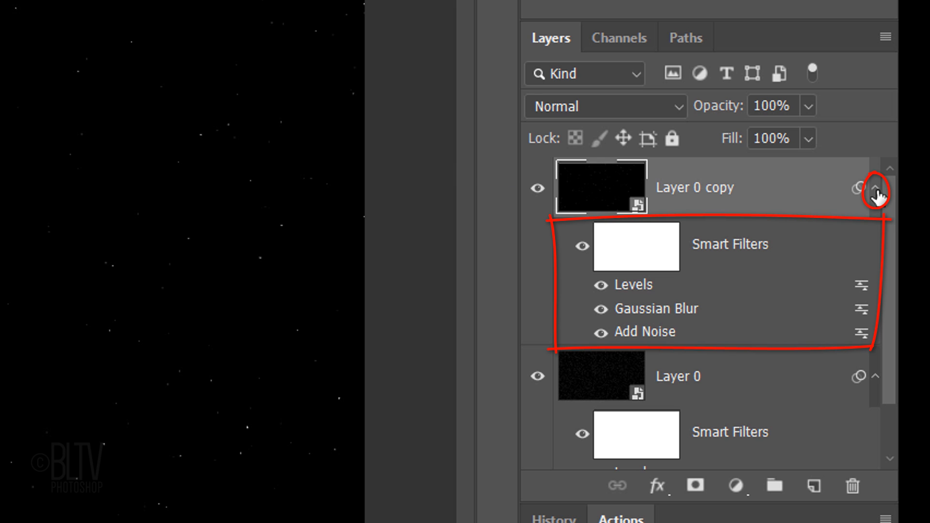
left_click(876, 190)
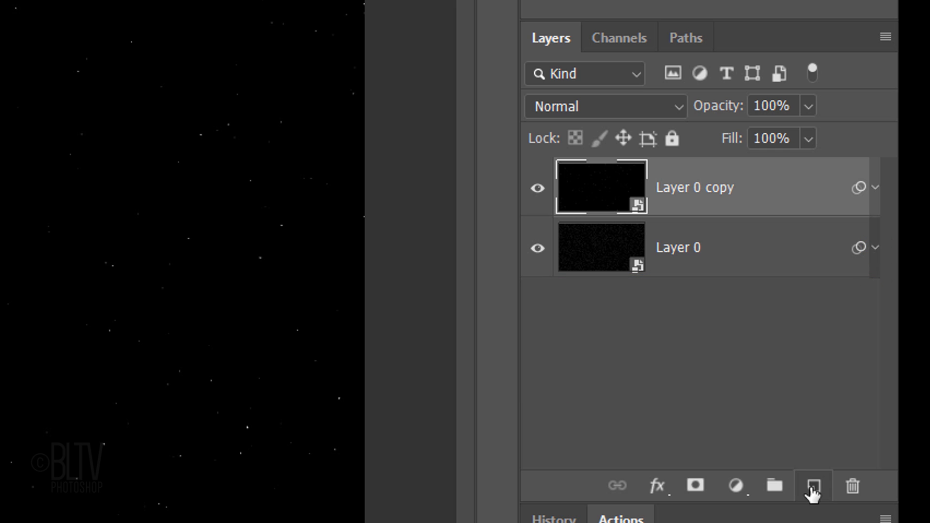
- Add a new empty layer and load the RGB channel's brightness as a selection
left_click(813, 486)
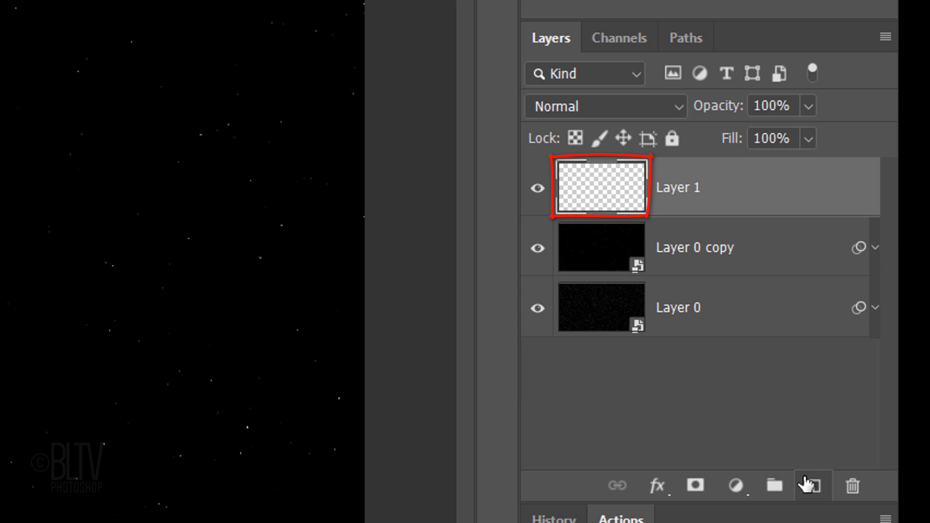
left_click(620, 38)
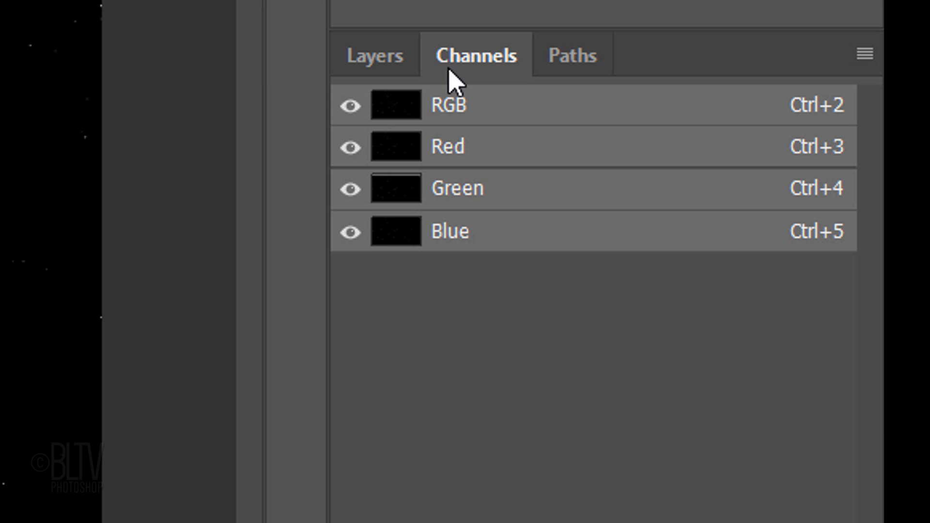
left_click(395, 107)
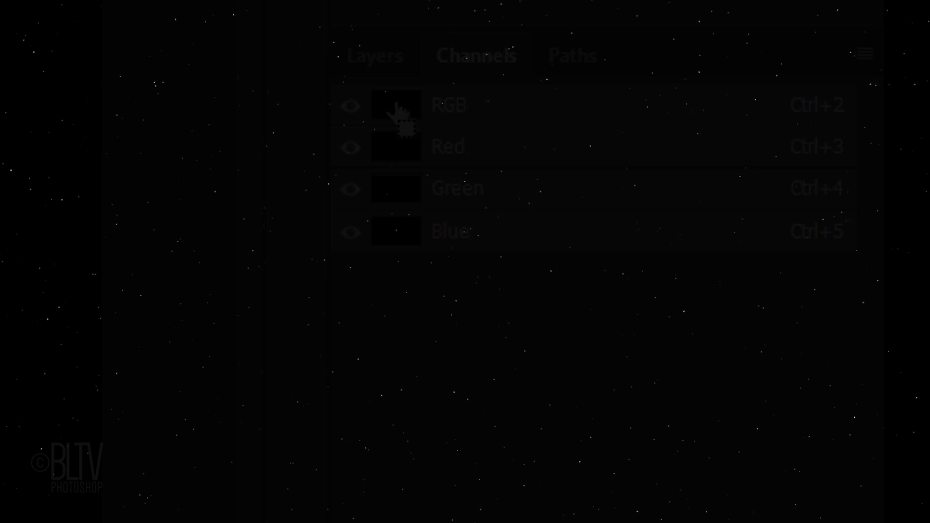
left_click(375, 57)
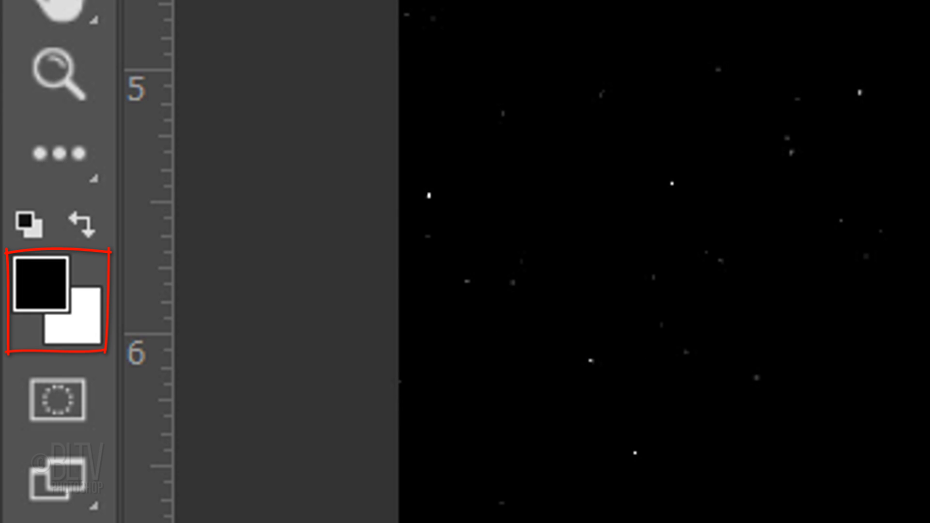
- Fill the selected bright stars with white, deselect, and hide Layer 0 copy
key("d")
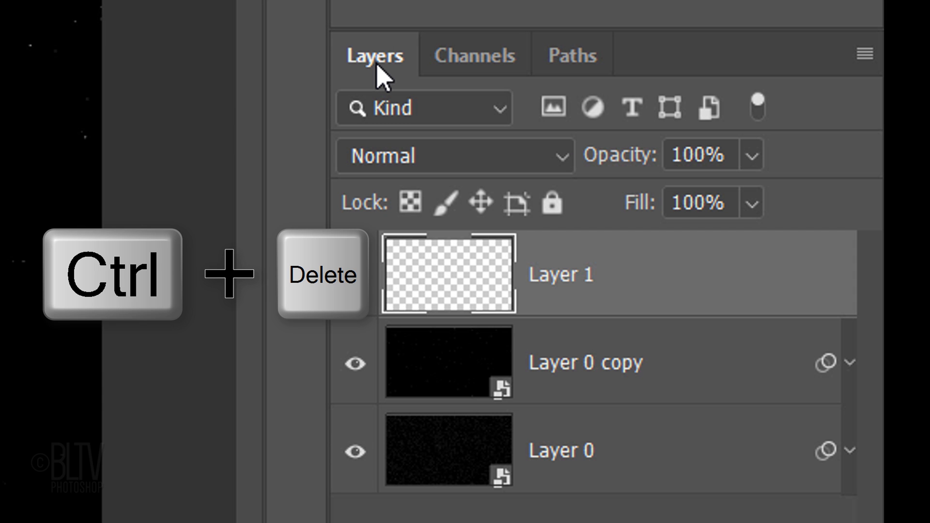
key("ctrl+Delete")
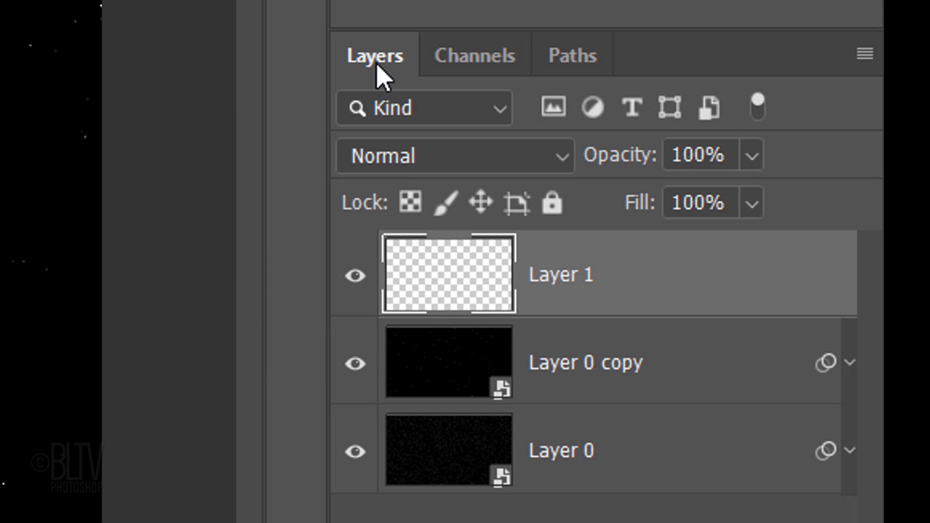
key("Ctrl+D")
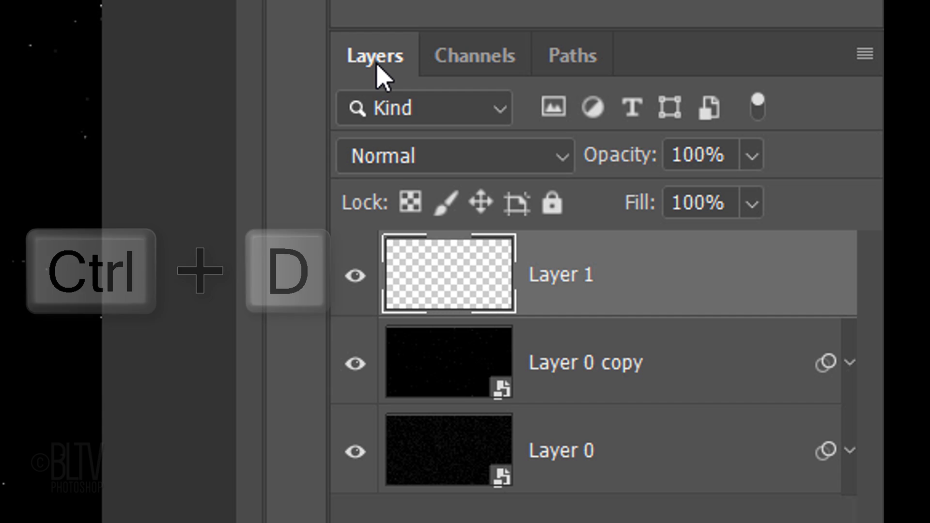
key("Ctrl+D")
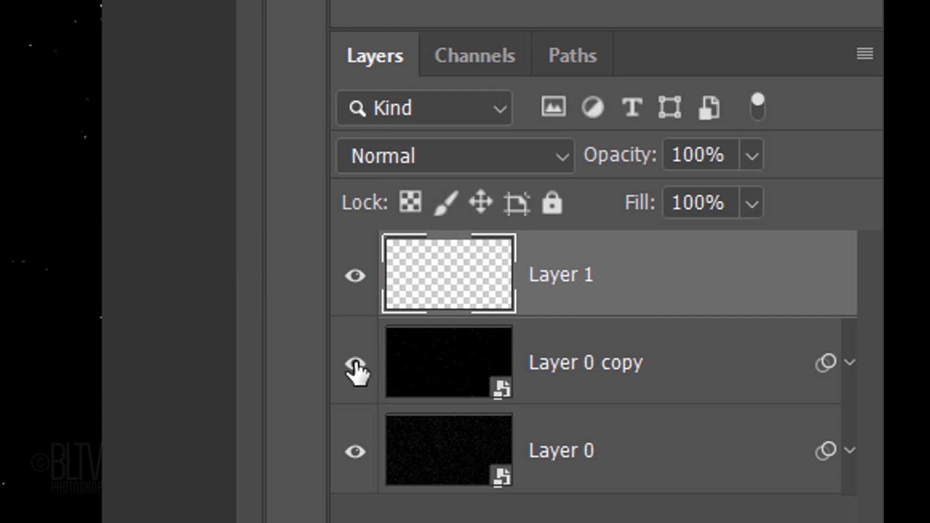
left_click(355, 364)
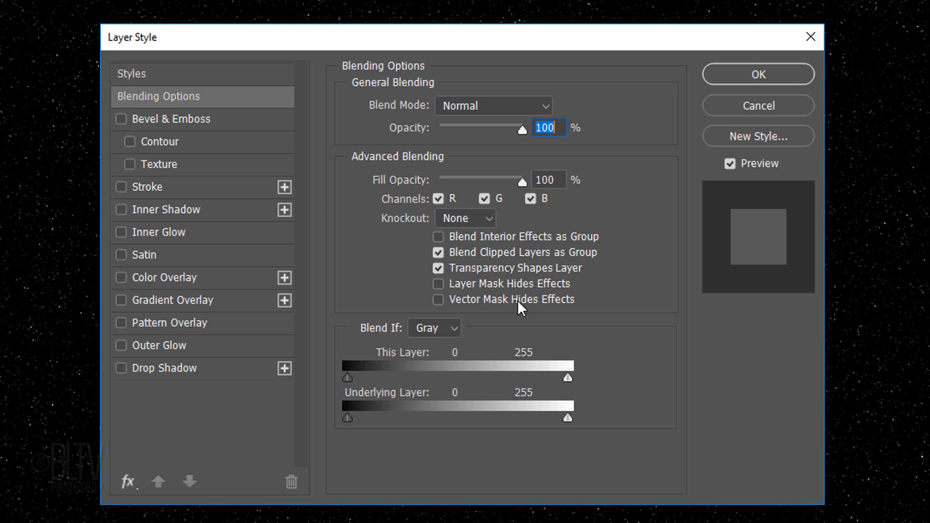
- Give Layer 1 an Outer Glow at 100% opacity with the Softer technique, spread 10 and size 10
left_click(122, 345)
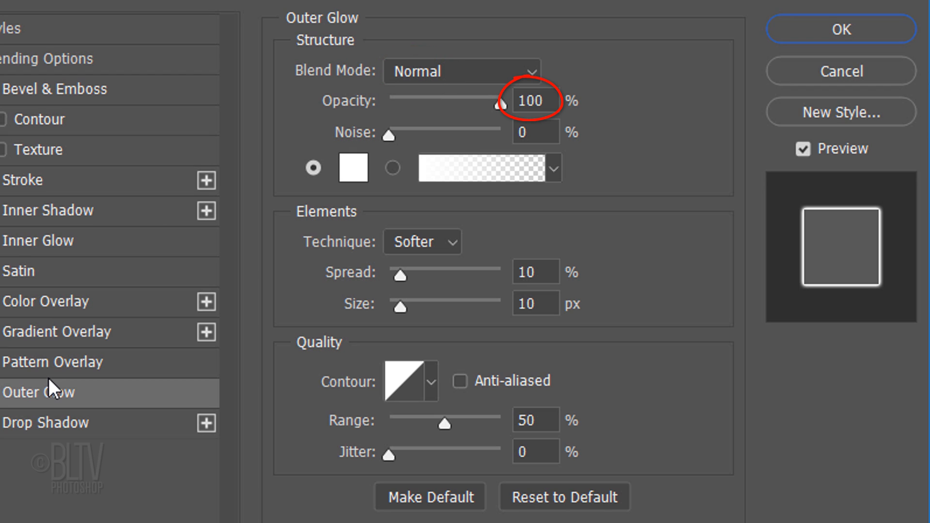
left_click(534, 131)
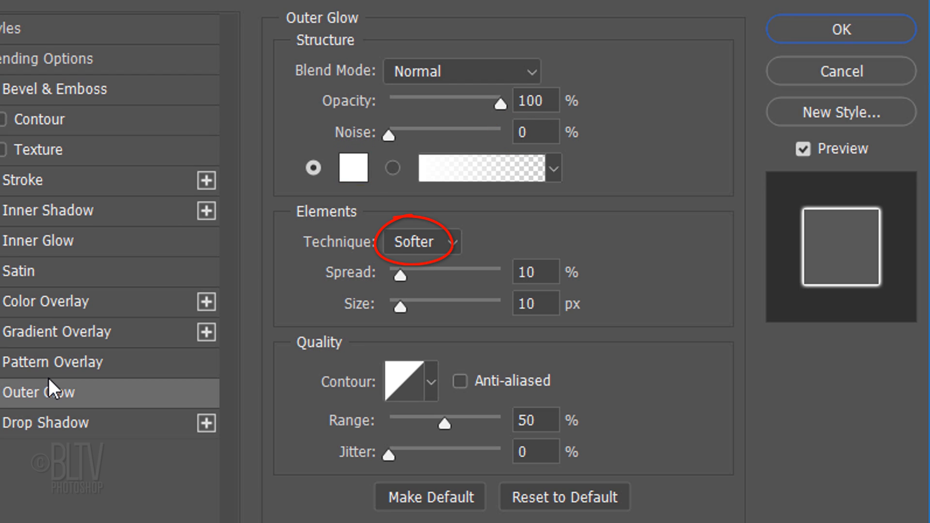
left_click(535, 271)
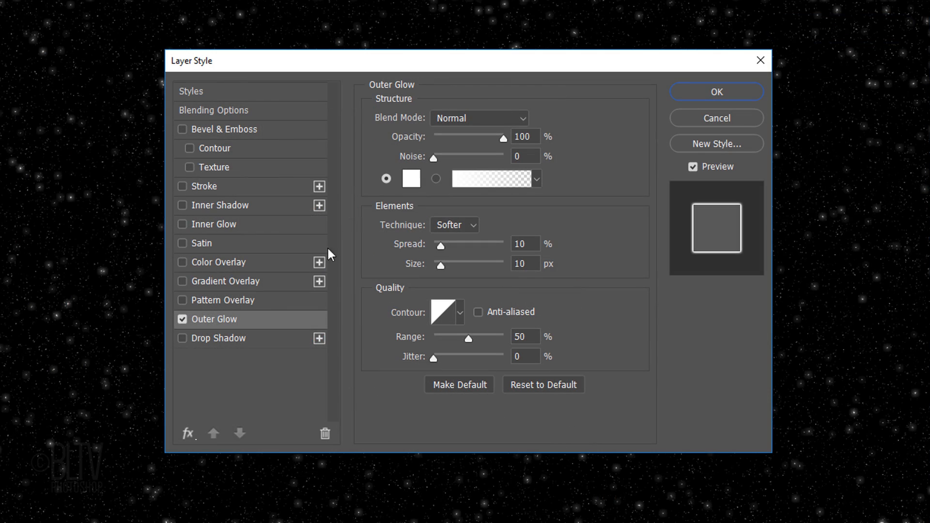
left_click(717, 92)
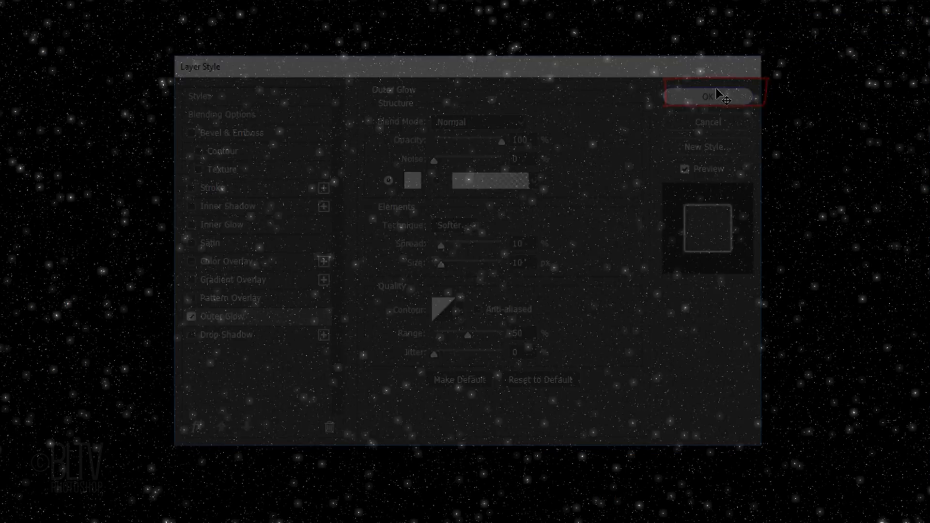
left_click(710, 95)
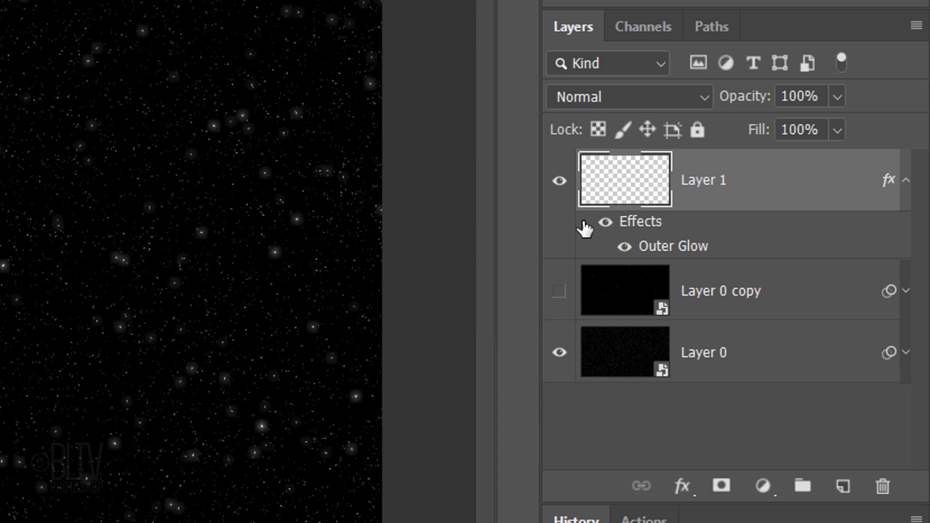
- Convert the glowing star layer into a smart object via its context menu
left_click(625, 351)
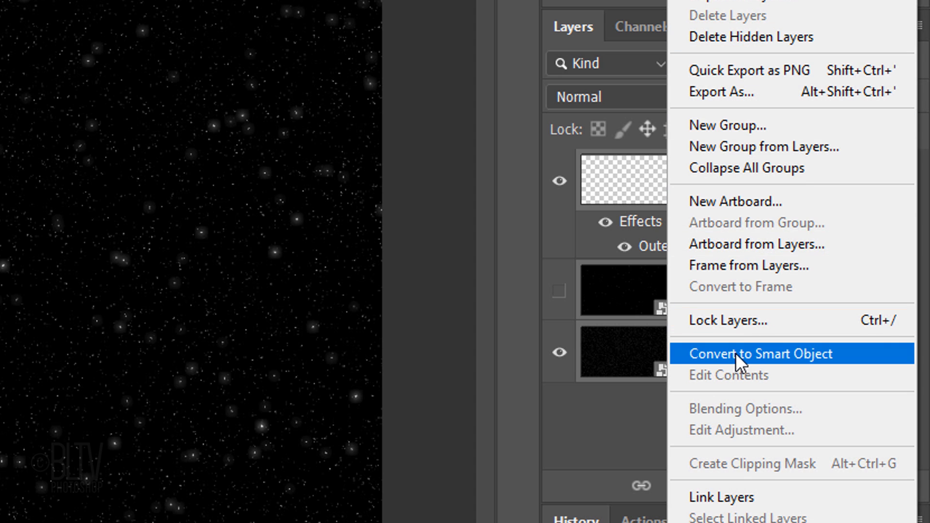
left_click(759, 353)
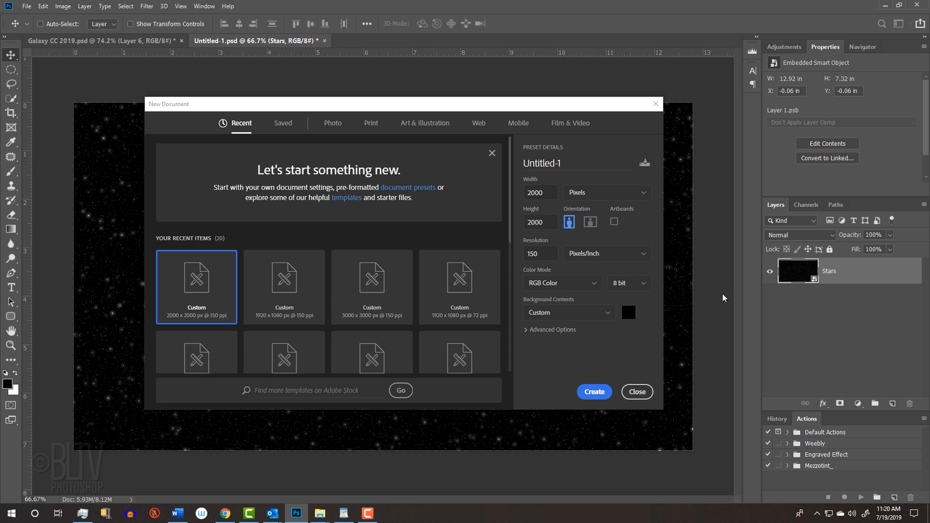
- Create a 2000 × 2000 px black document, duplicate its background and convert the copy to a smart object
left_click(594, 391)
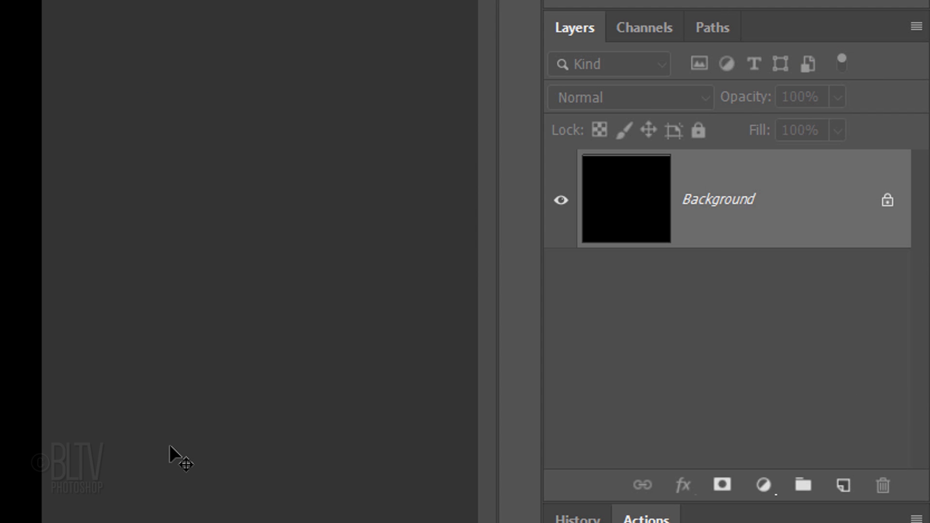
key("Ctrl+J")
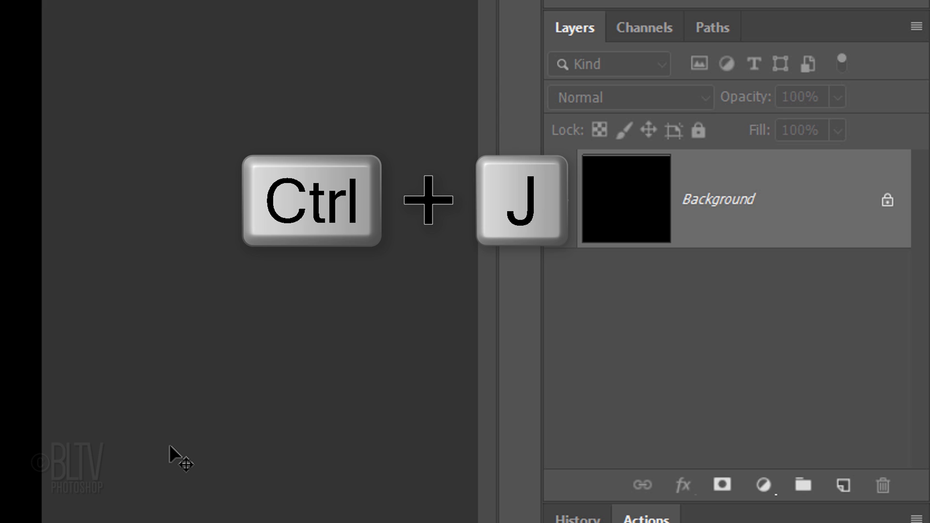
key("ctrl+j")
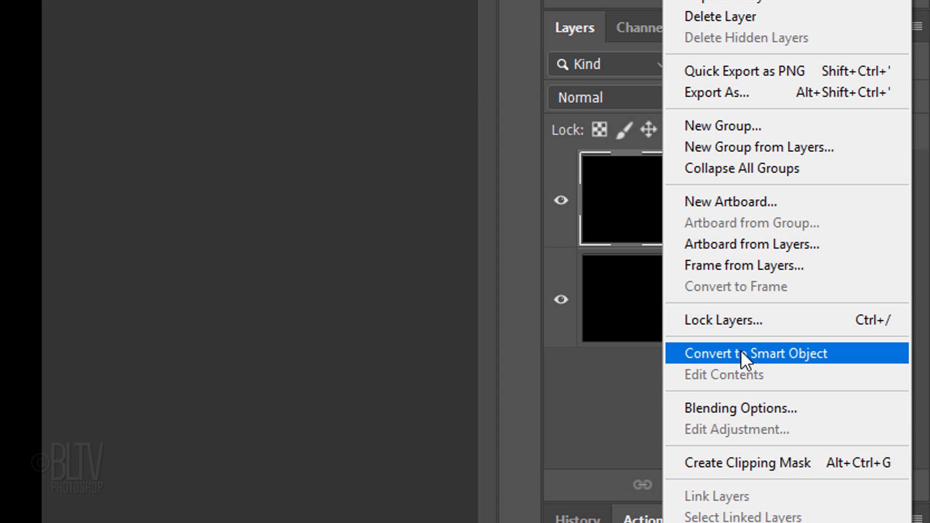
left_click(751, 354)
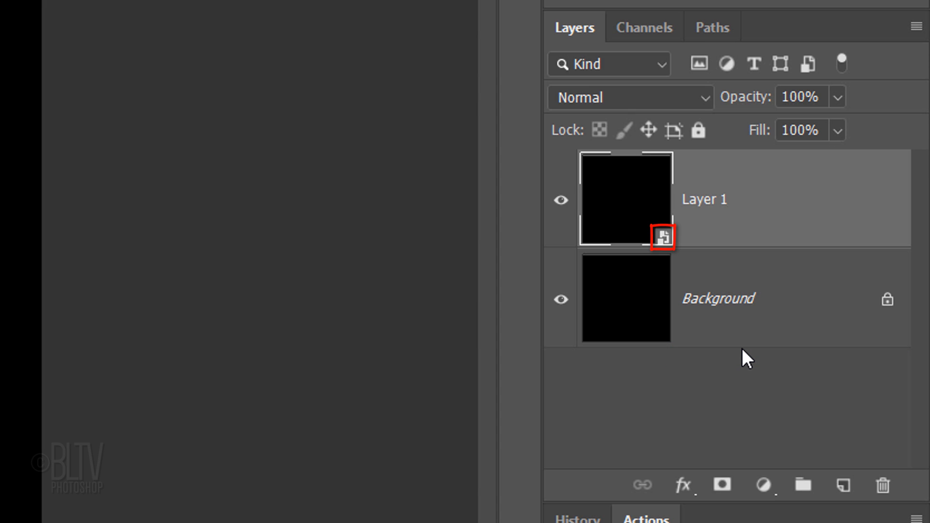
- Render clouds on Layer 1 and twirl them into a 999° spiral
left_click(300, 13)
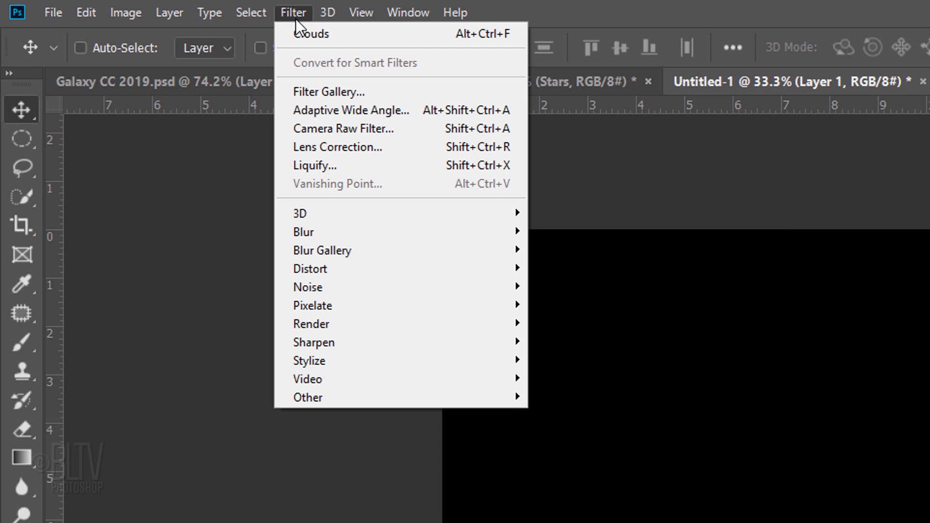
mouse_move(328, 331)
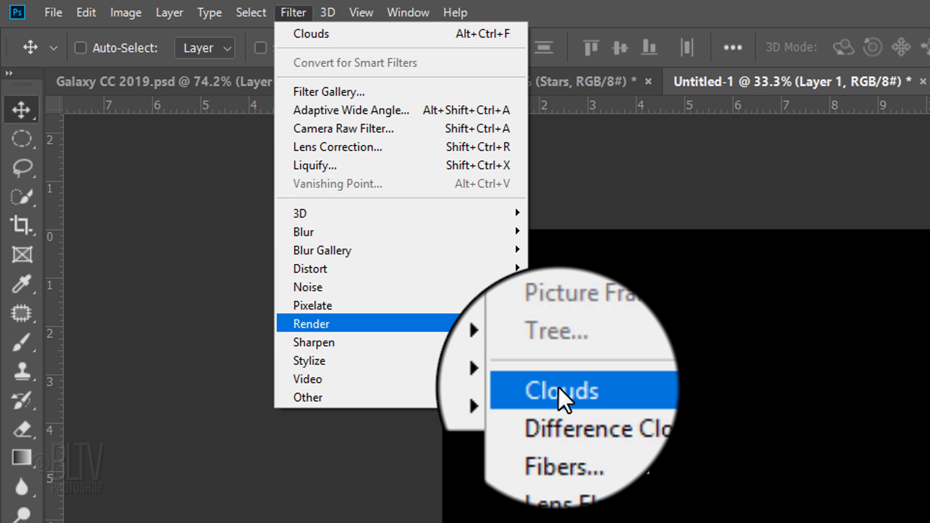
left_click(557, 391)
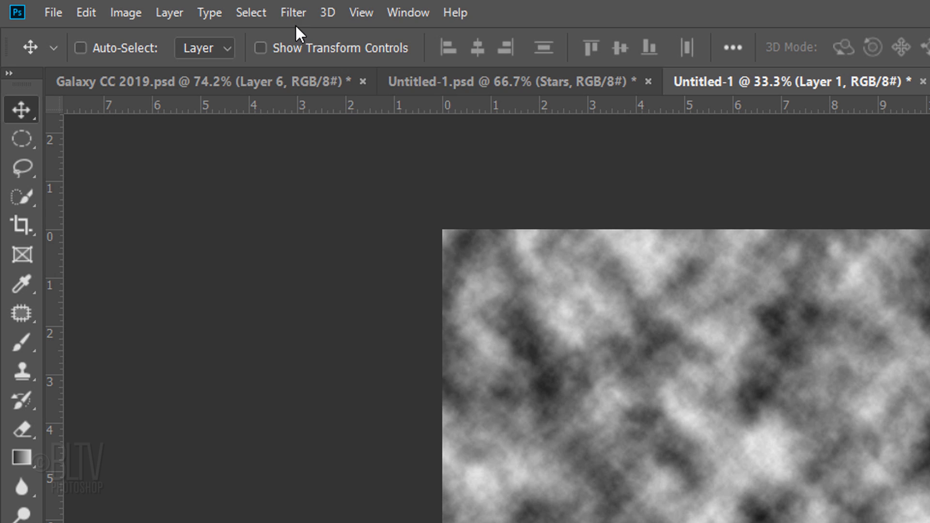
left_click(292, 12)
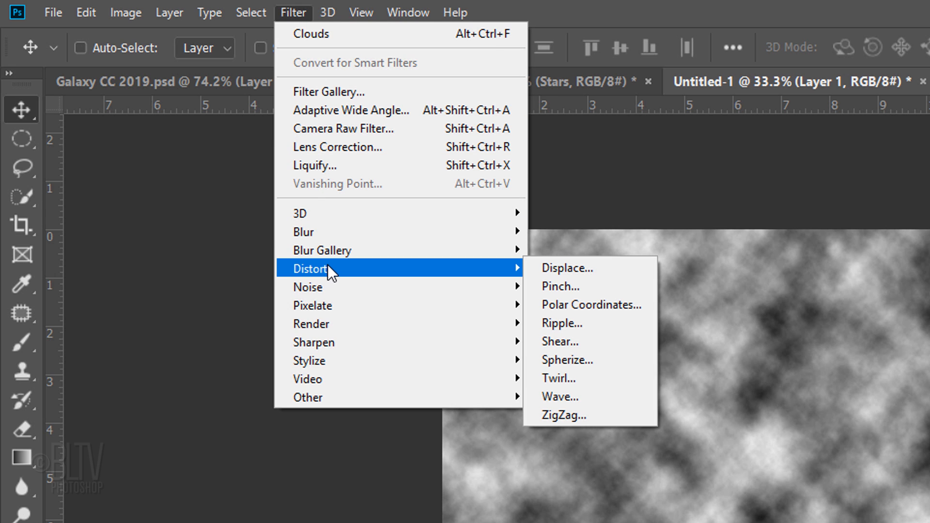
mouse_move(557, 389)
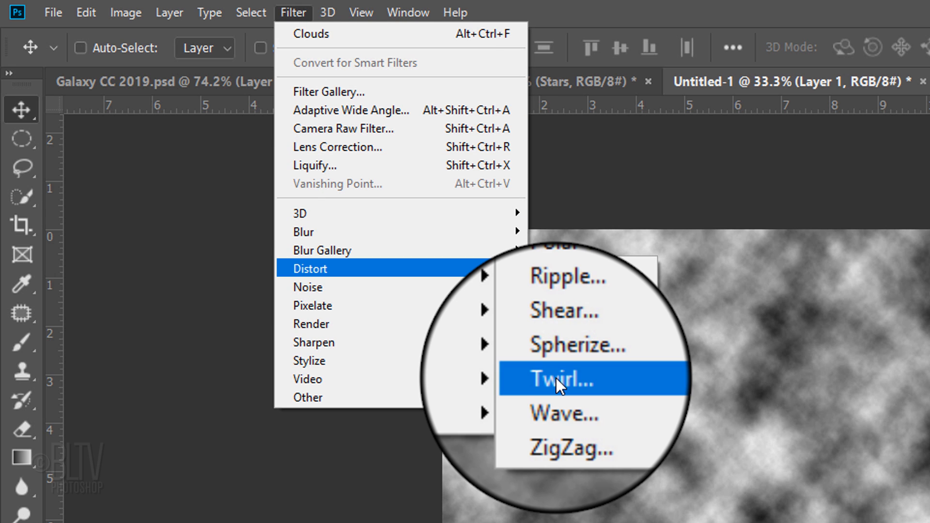
left_click(560, 380)
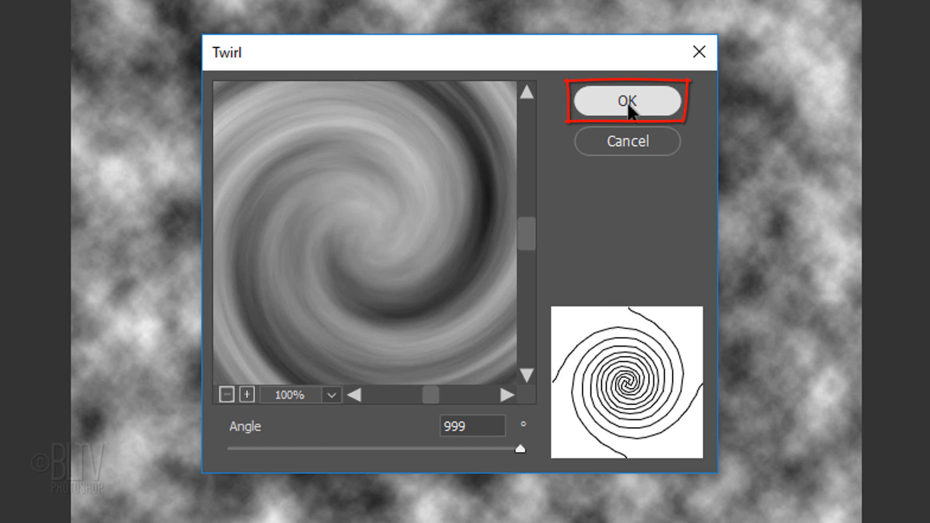
left_click(627, 101)
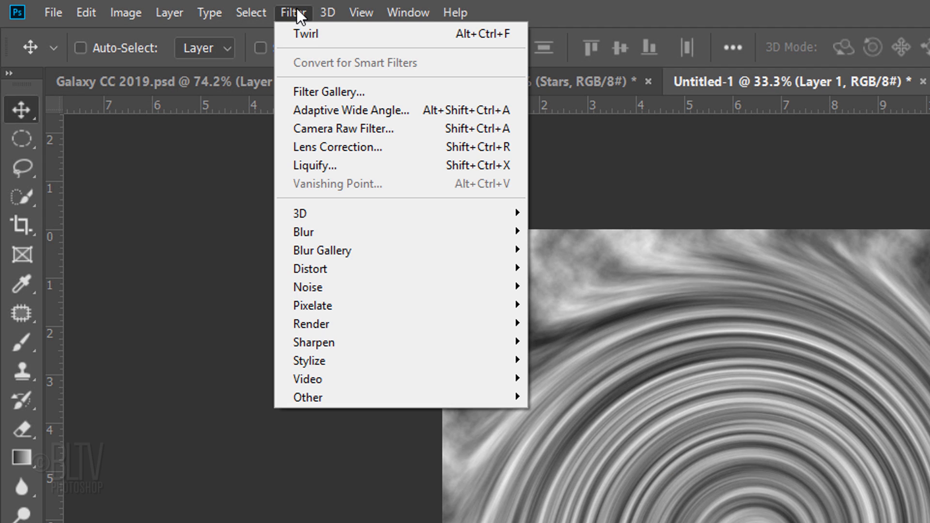
mouse_move(298, 236)
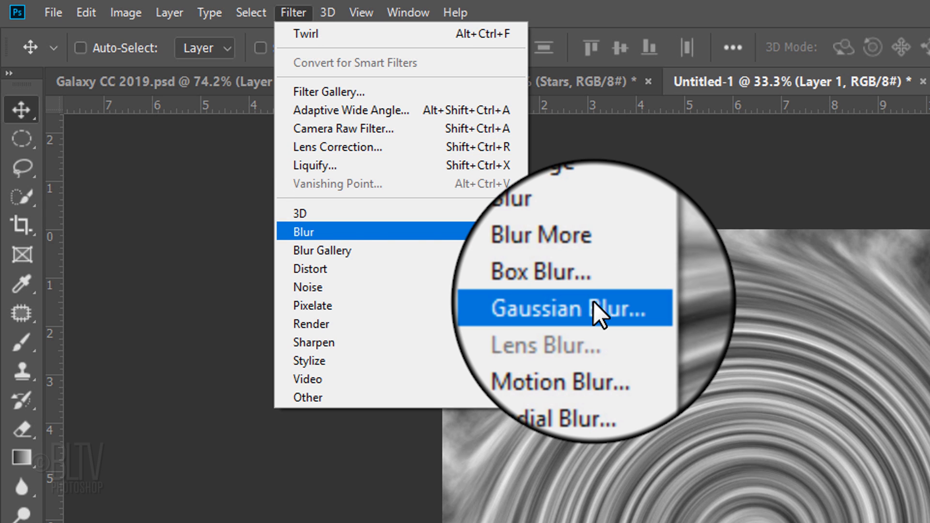
- Soften the spiral with a 20 px Gaussian Blur
left_click(570, 309)
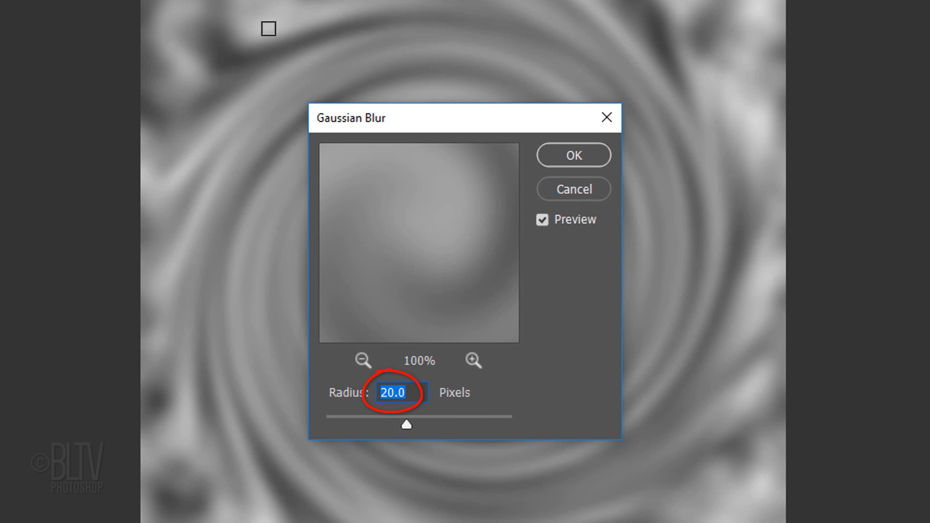
left_click(573, 155)
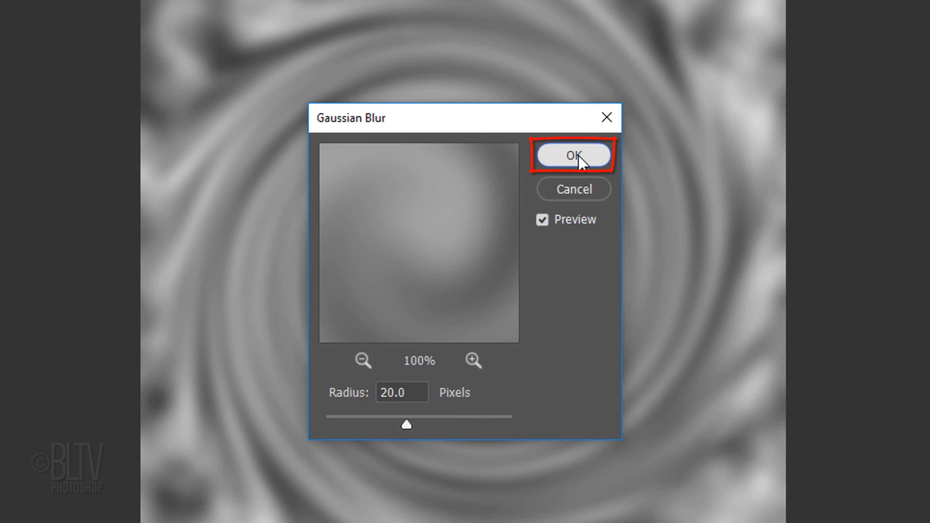
left_click(573, 155)
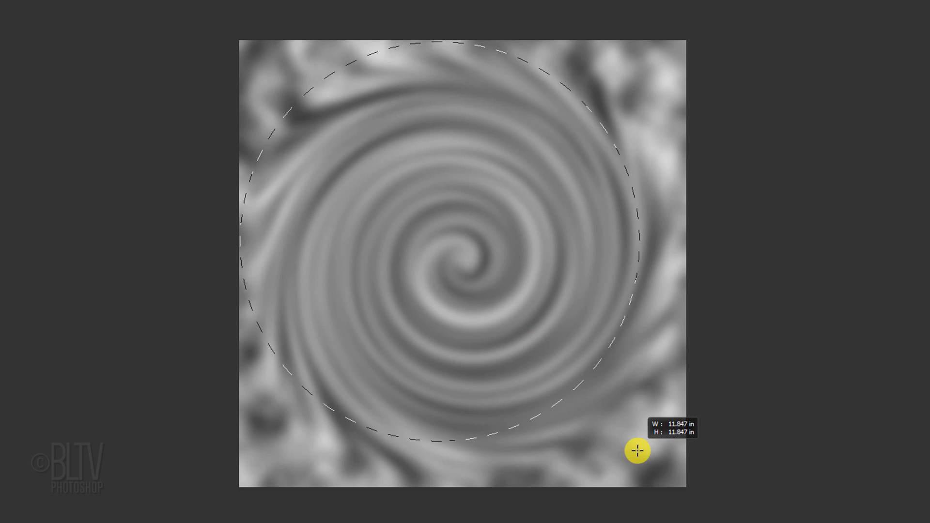
- Select a circle around the spiral and shrink the selection to 80% width and height
left_click_drag(636, 451, 681, 486)
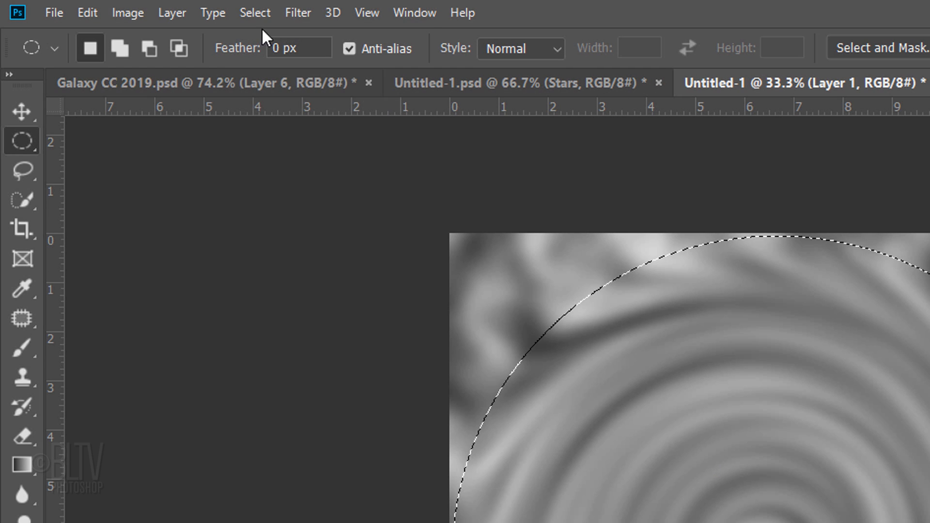
left_click(256, 12)
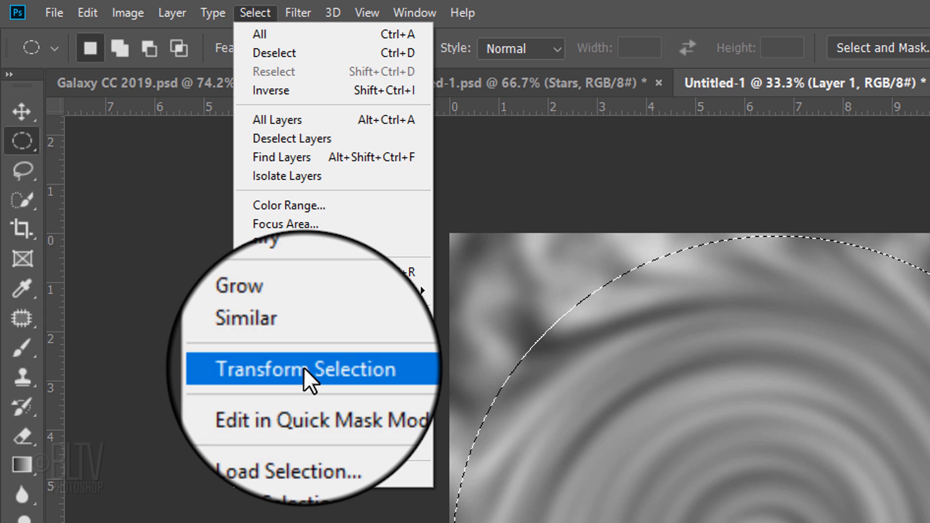
left_click(308, 370)
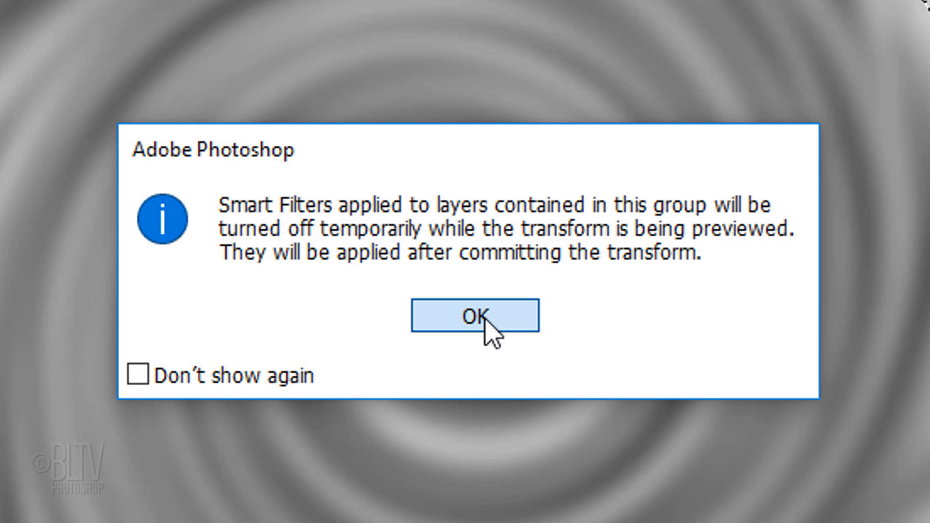
left_click(476, 316)
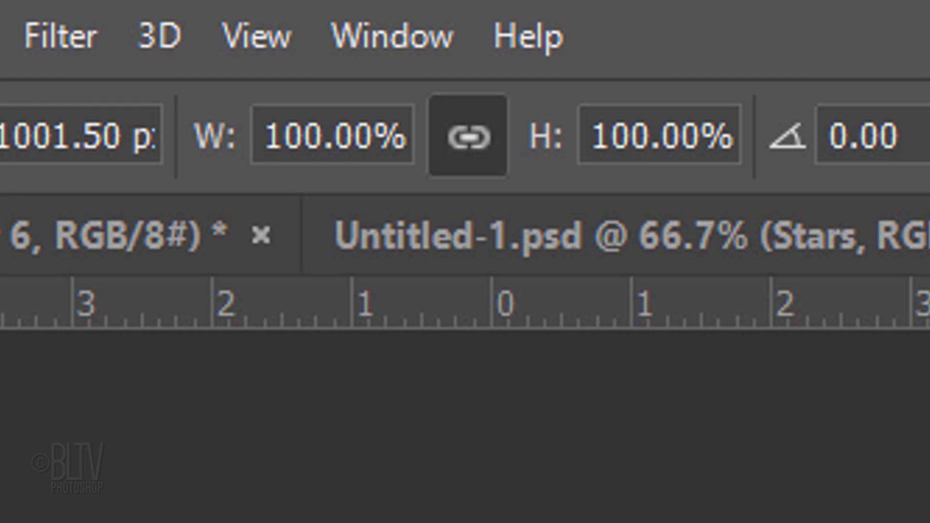
left_click(324, 137)
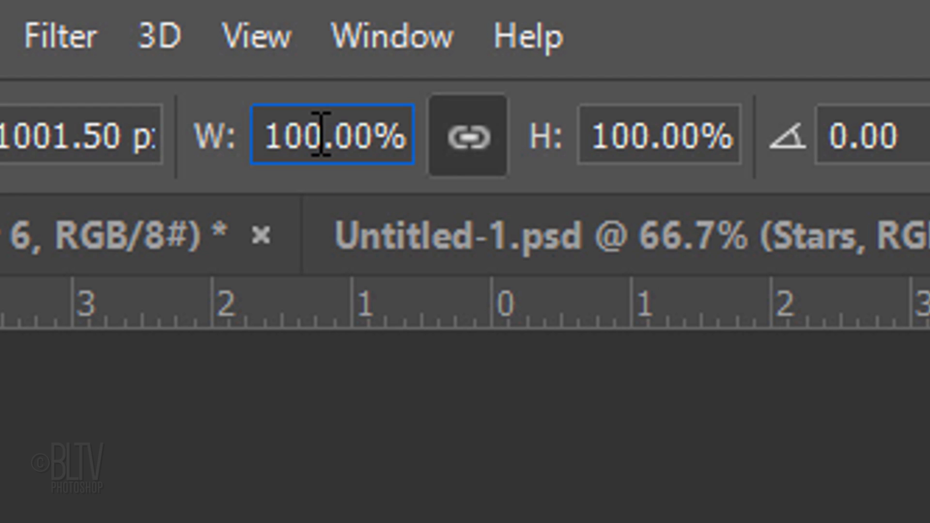
type("80.00%")
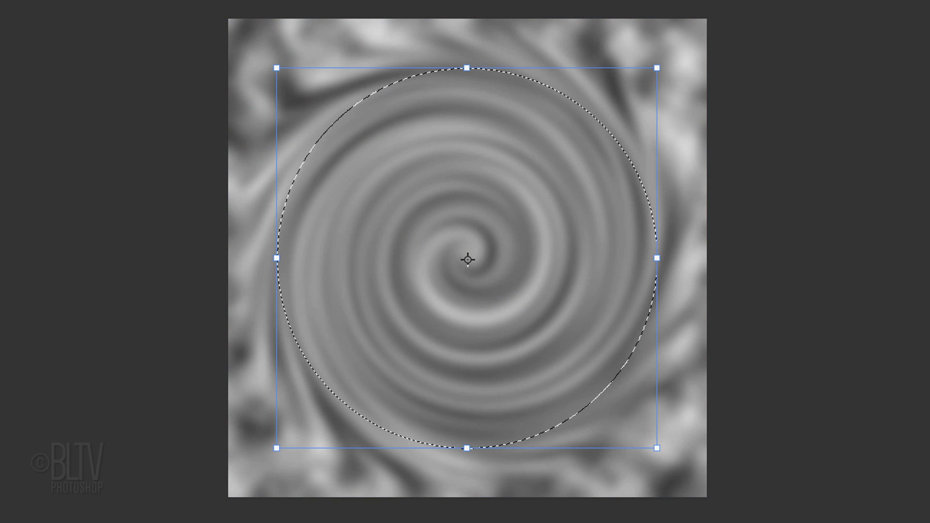
left_click(267, 13)
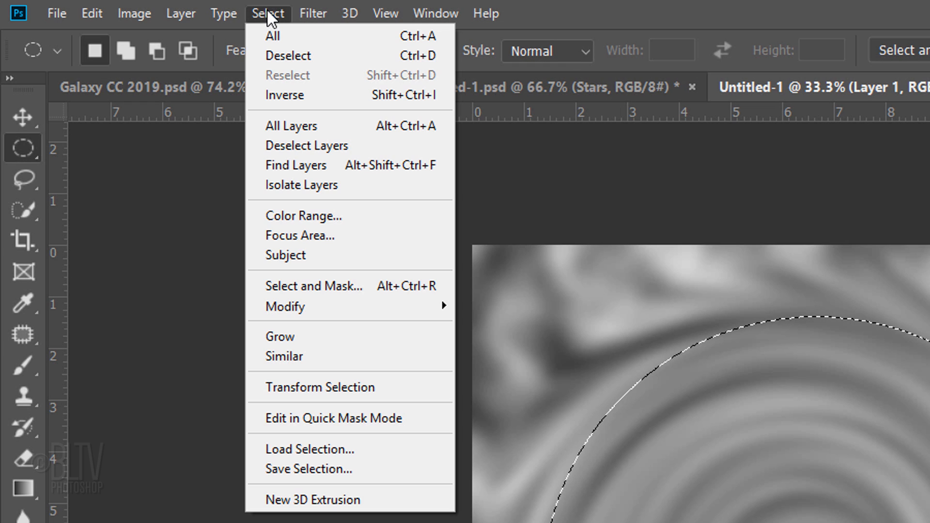
mouse_move(285, 312)
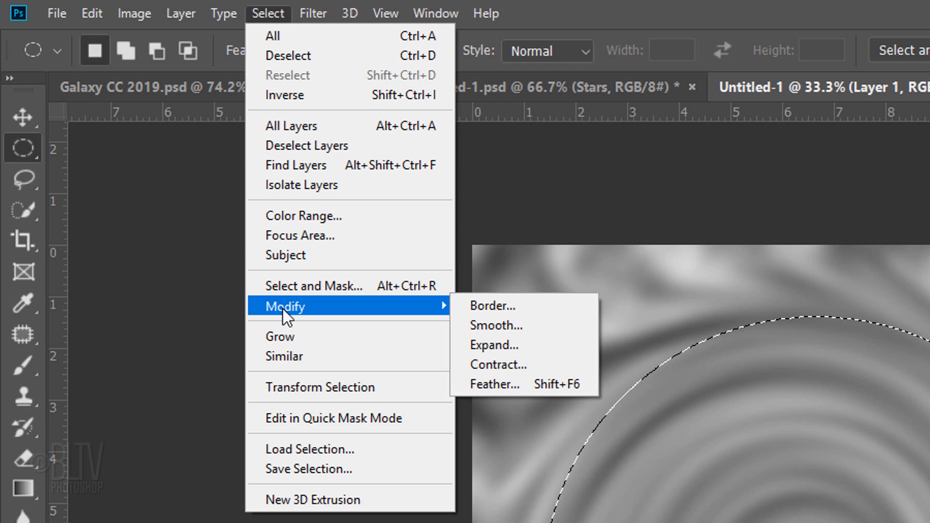
- Feather the circular selection by 80 pixels
left_click(496, 384)
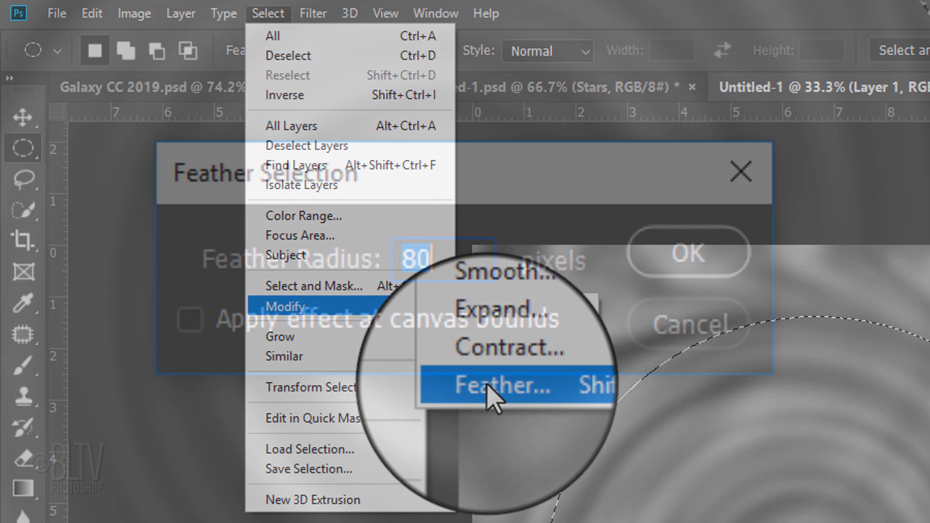
left_click(508, 387)
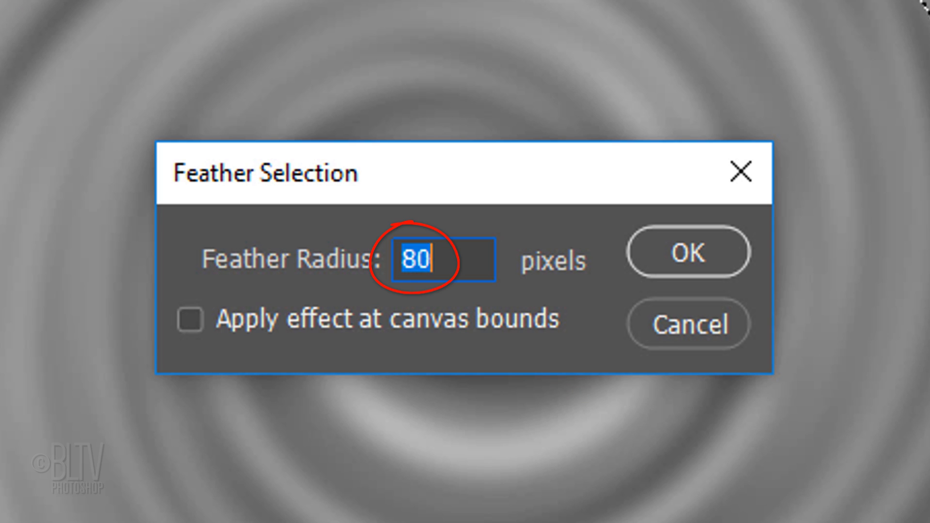
left_click(688, 254)
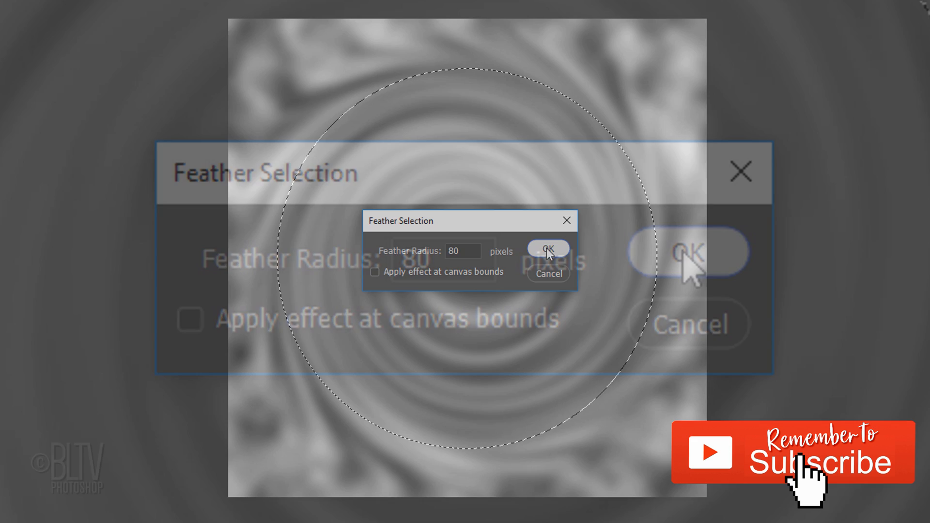
left_click(549, 248)
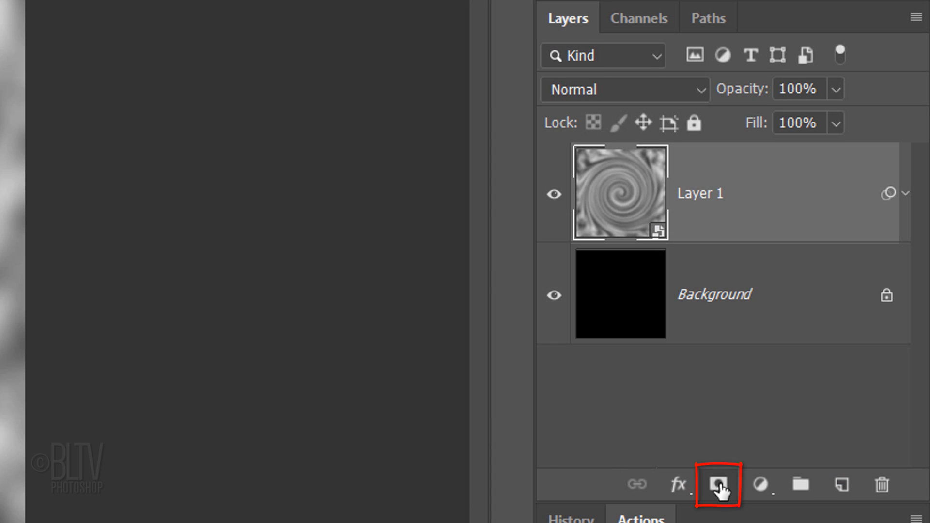
- Add a layer mask from the feathered circle to Layer 1, then return to the starfield document
left_click(718, 486)
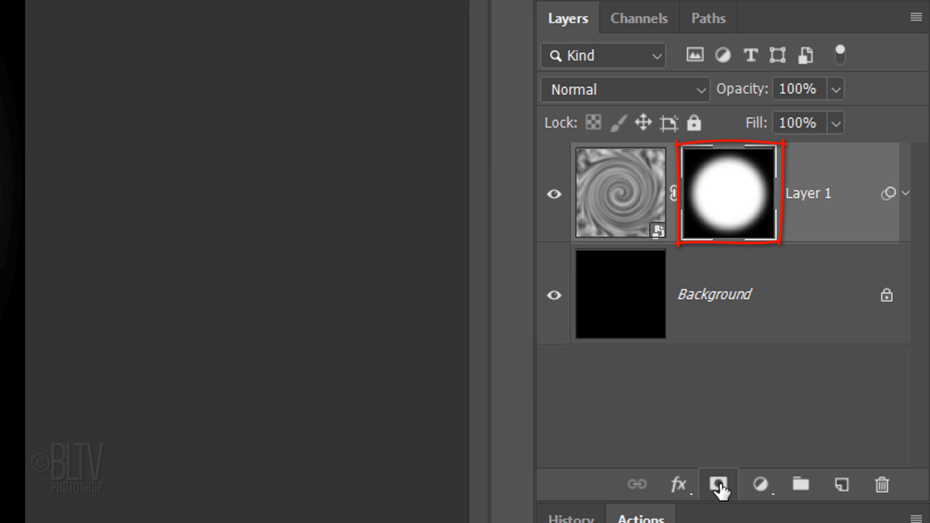
left_click(718, 485)
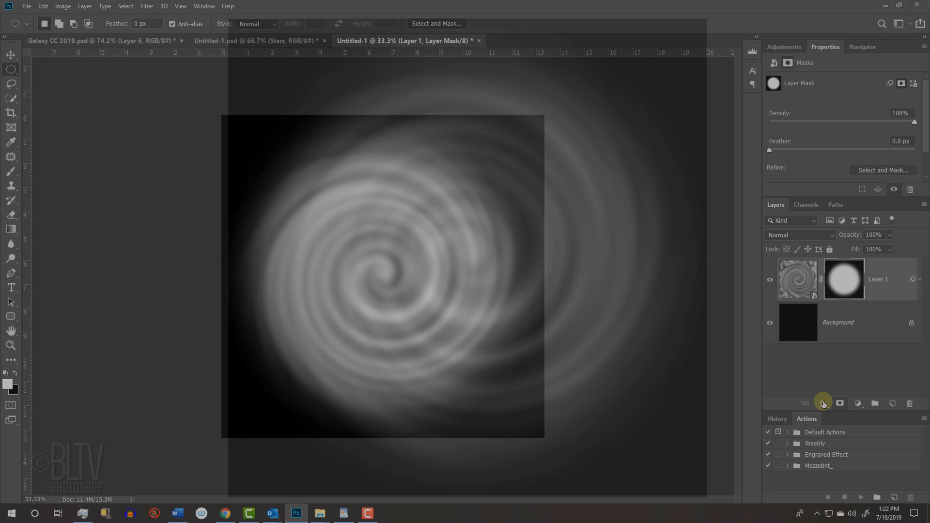
left_click(277, 40)
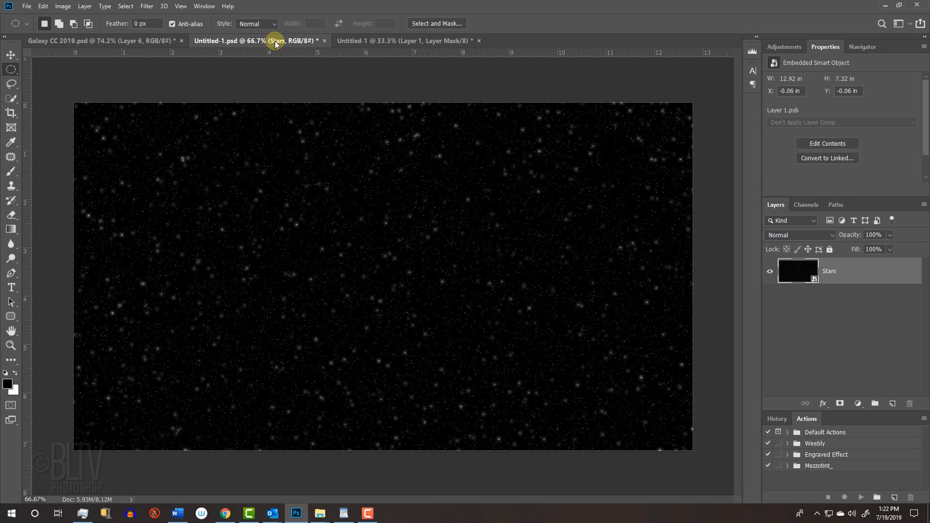
- Paste the Stars layer into the spiral document and scale it to 185% with Free Transform
key("v")
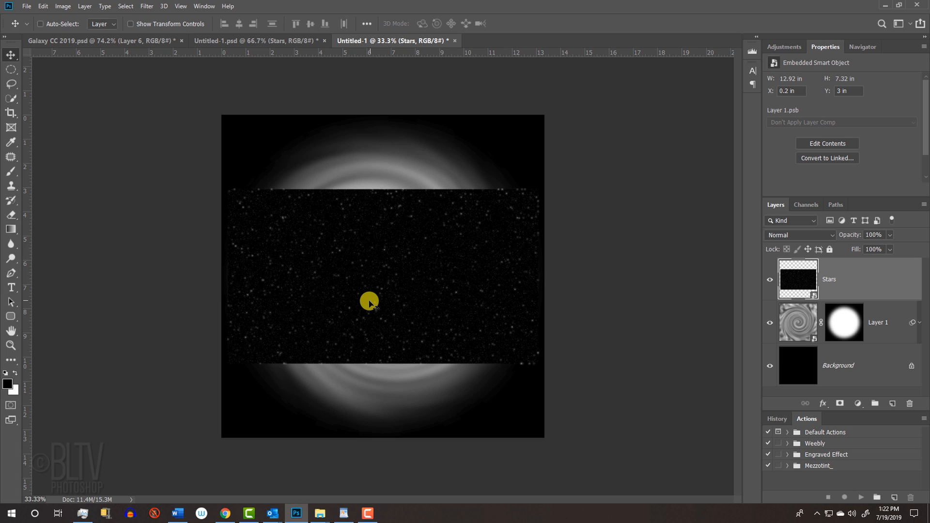
key("Ctrl+t")
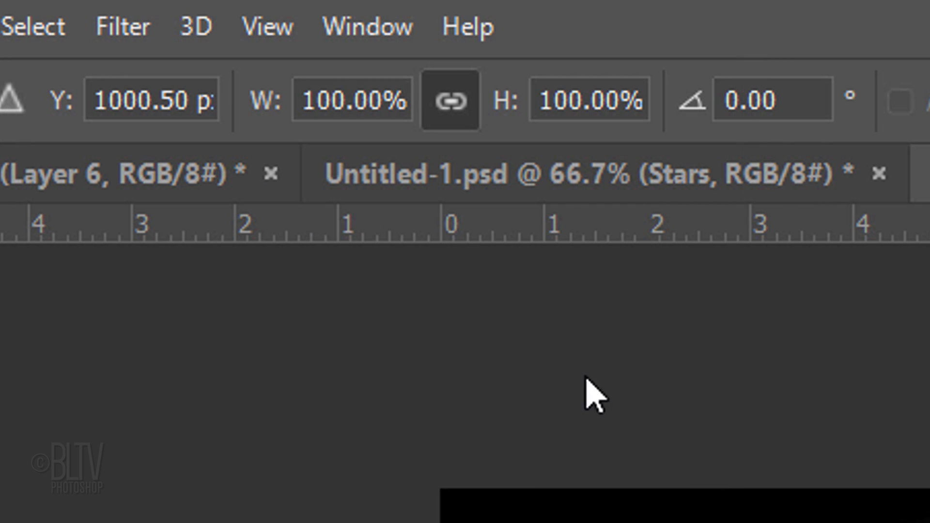
left_click(341, 100)
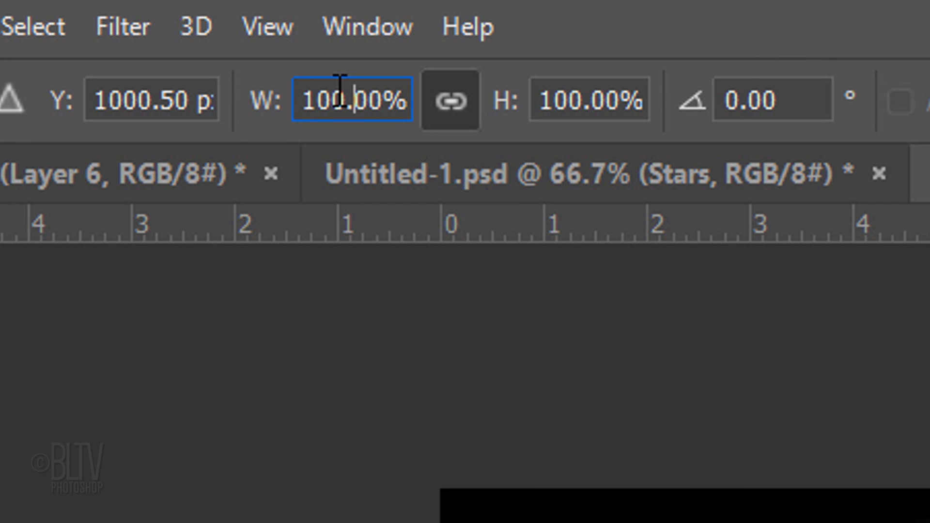
type("185.00%")
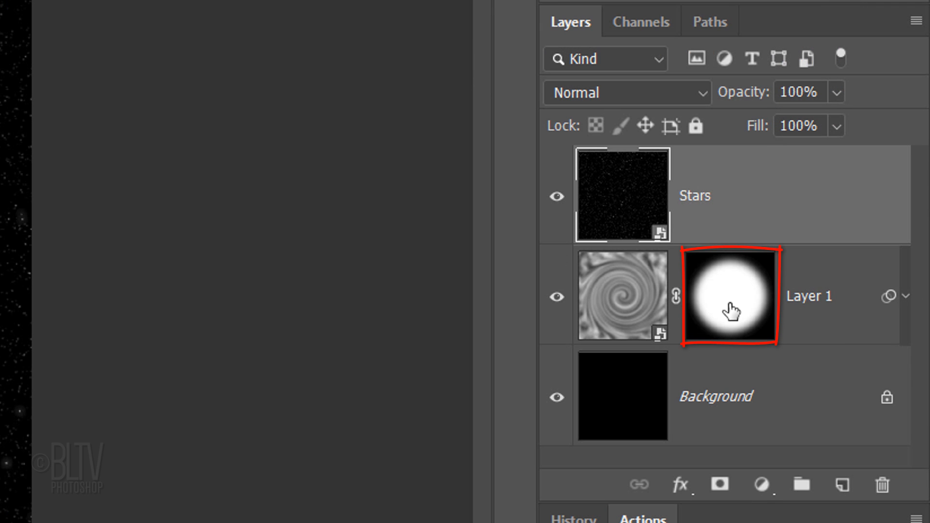
- Copy Layer 1's circular mask onto Stars and set its blend mode to Linear Dodge (Add)
key("Alt")
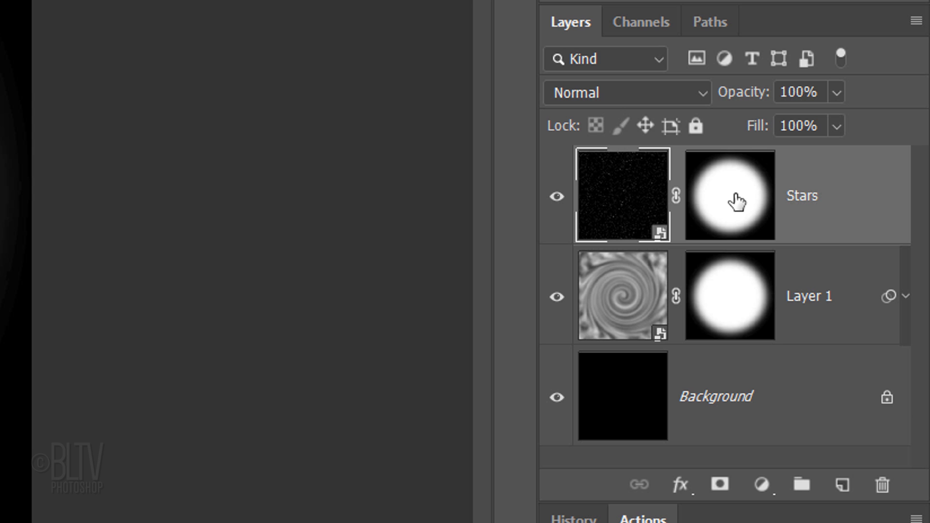
left_click(626, 93)
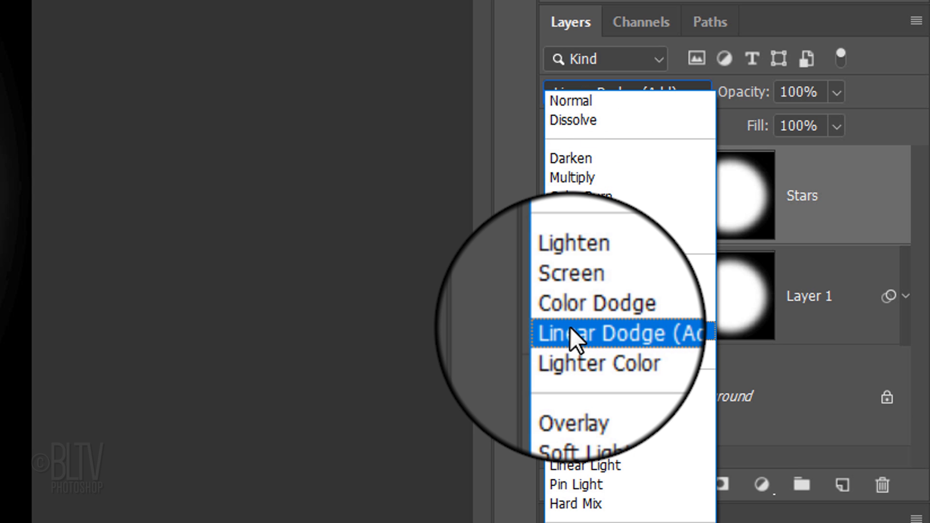
left_click(612, 333)
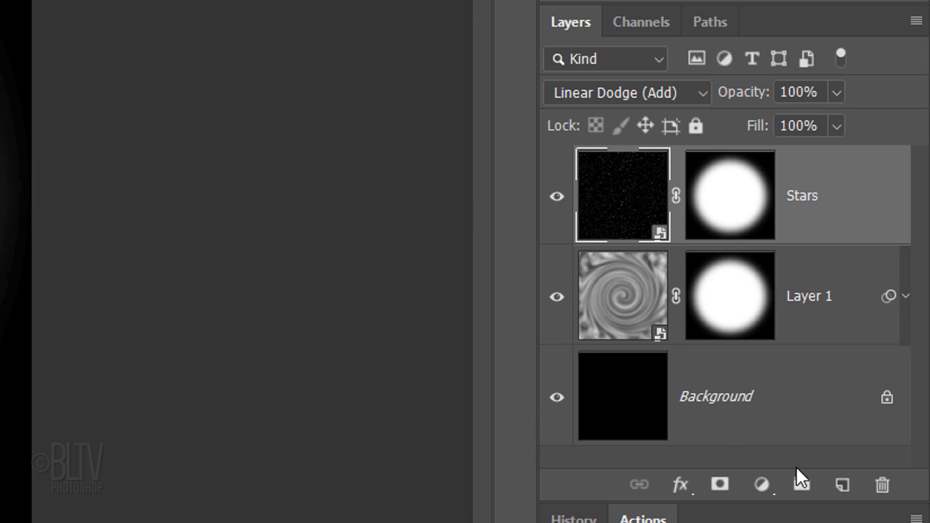
- Create Layer 2, fill it with Filter > Render > Clouds and blend it with Multiply
left_click(842, 488)
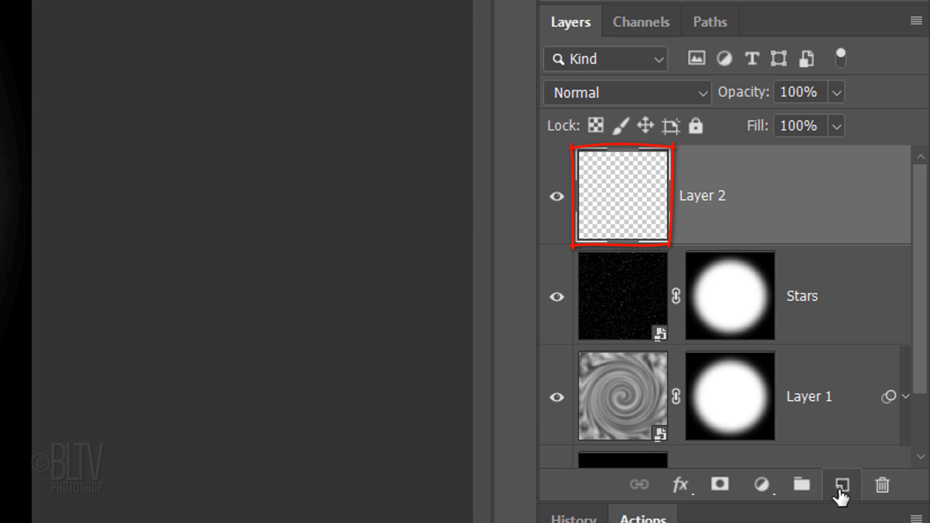
left_click(316, 13)
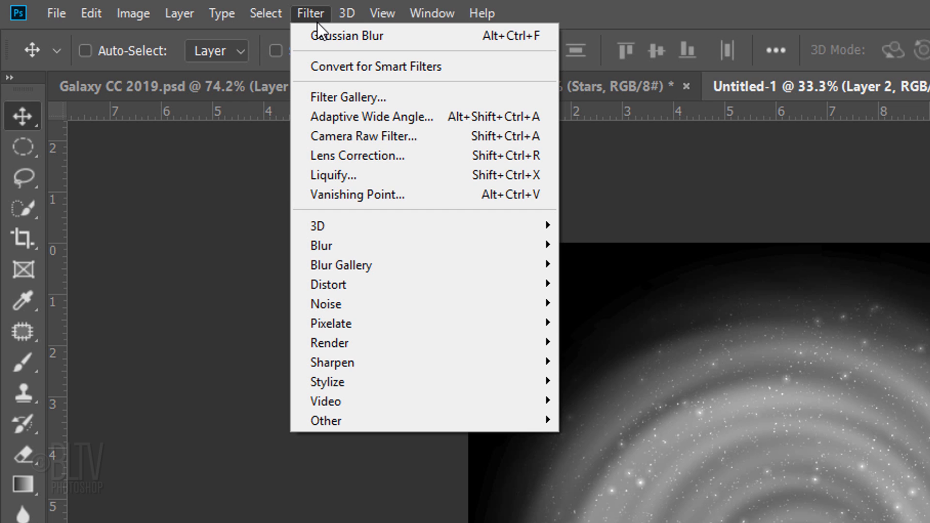
mouse_move(341, 347)
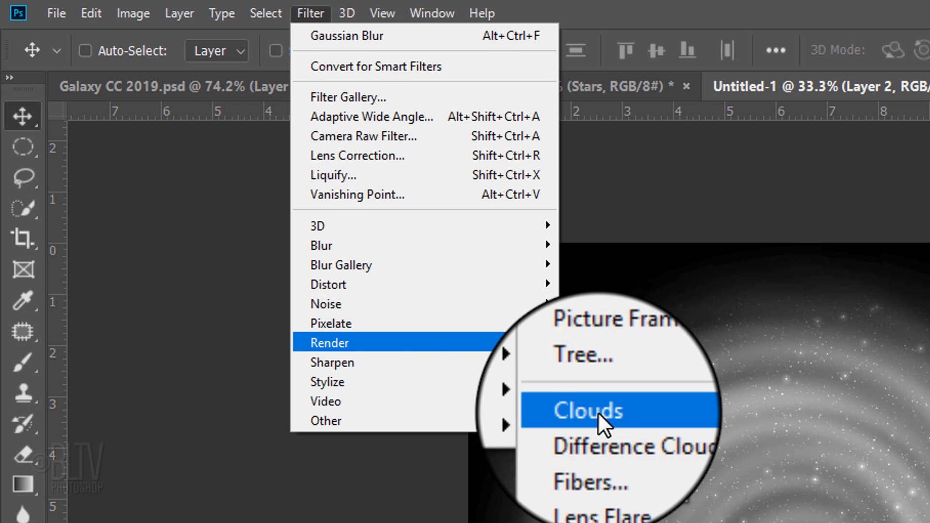
left_click(594, 411)
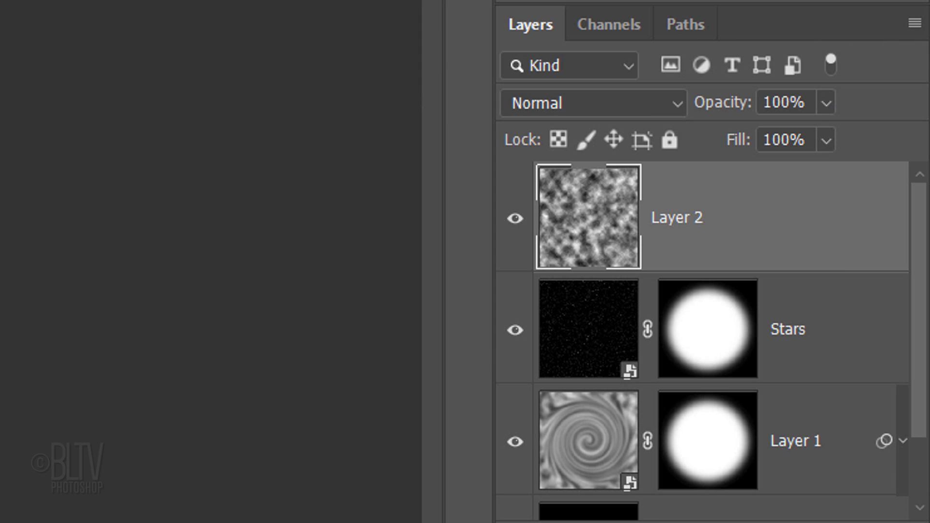
left_click(593, 102)
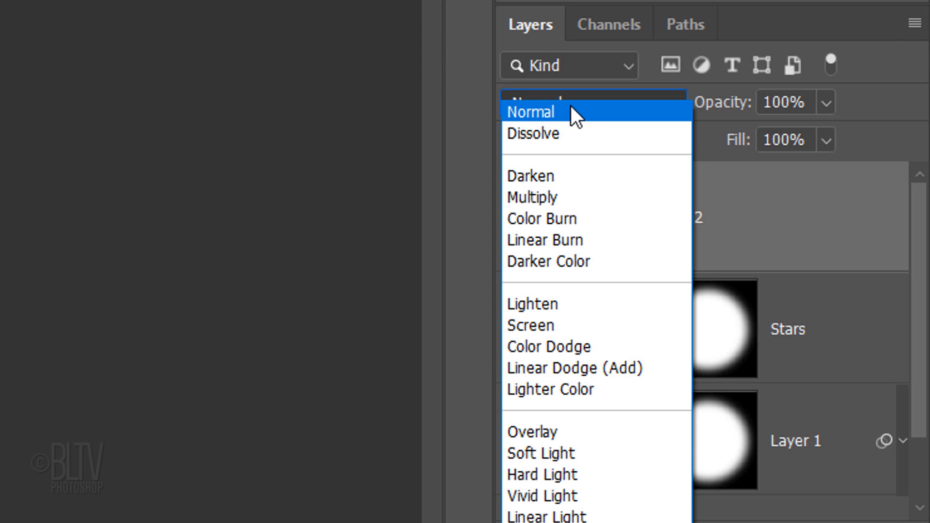
left_click(532, 198)
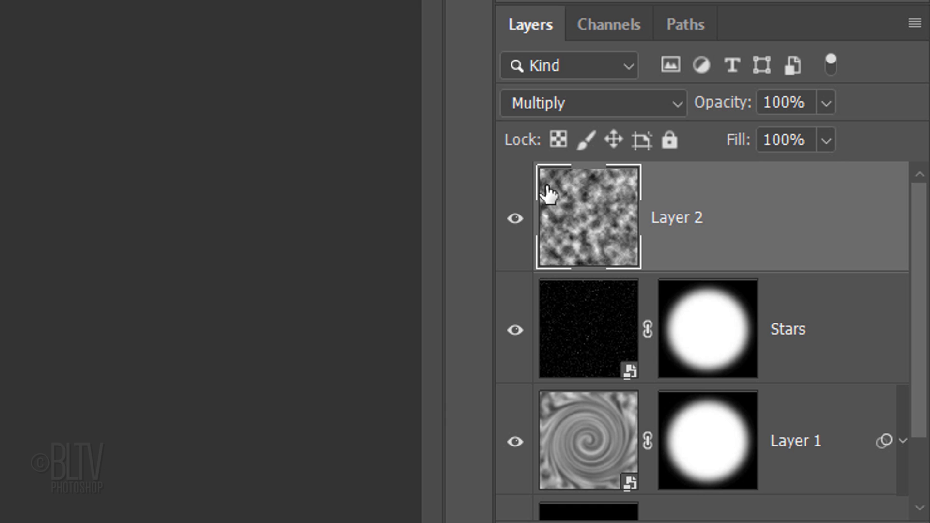
left_click(782, 103)
type("60")
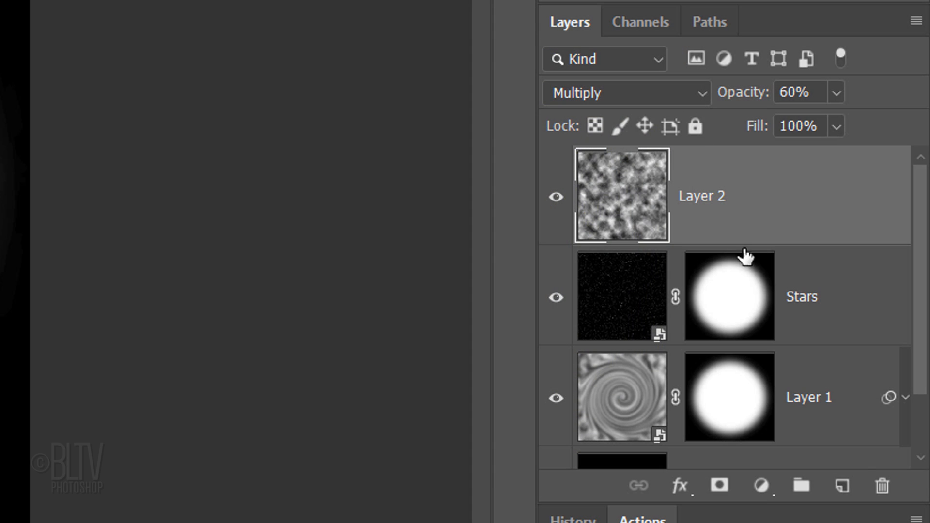
- Lower Layer 2 to 60% opacity and bring up the Gradient Editor for the radial gradient
left_click(840, 496)
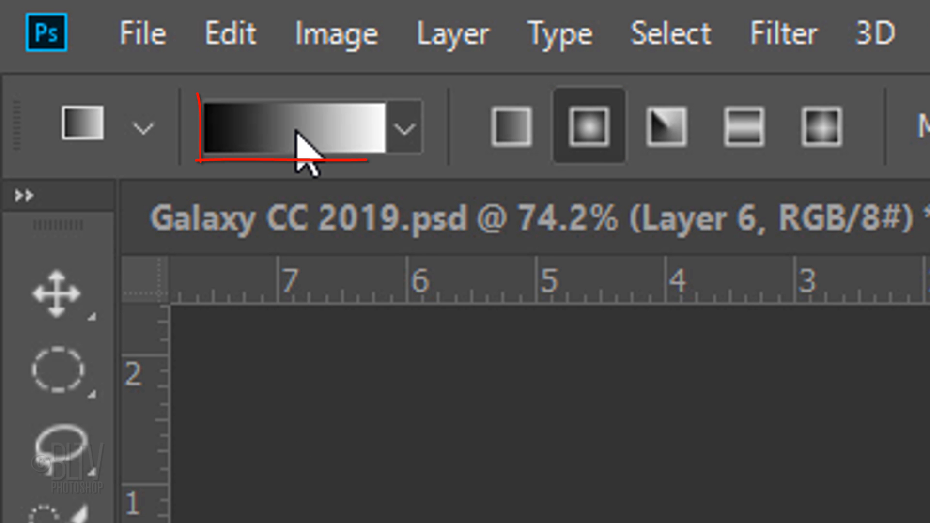
left_click(291, 126)
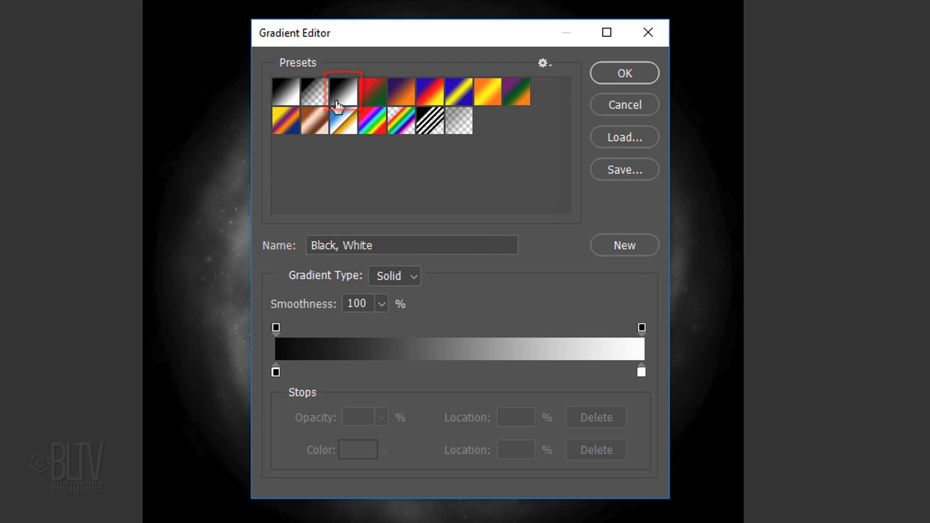
- Start from the Black, White preset and make the left stop pure red ff0000
left_click(274, 372)
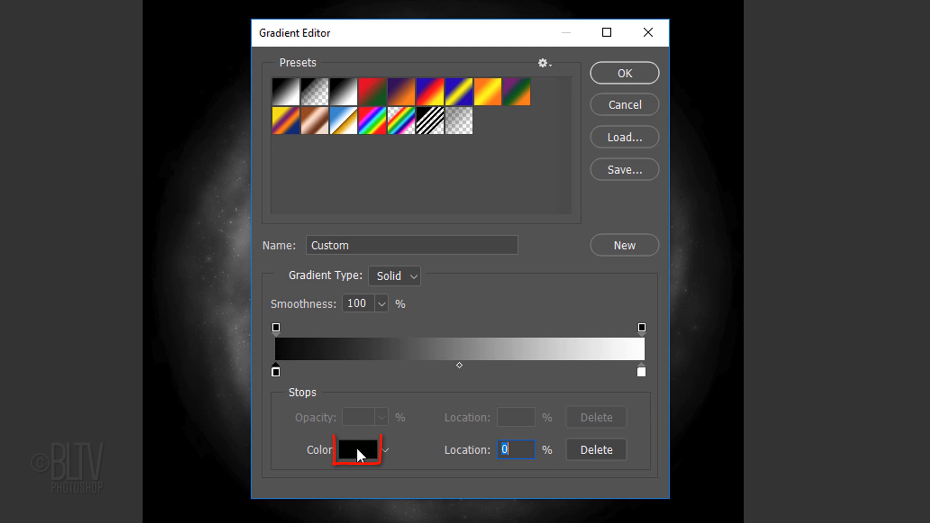
left_click(357, 450)
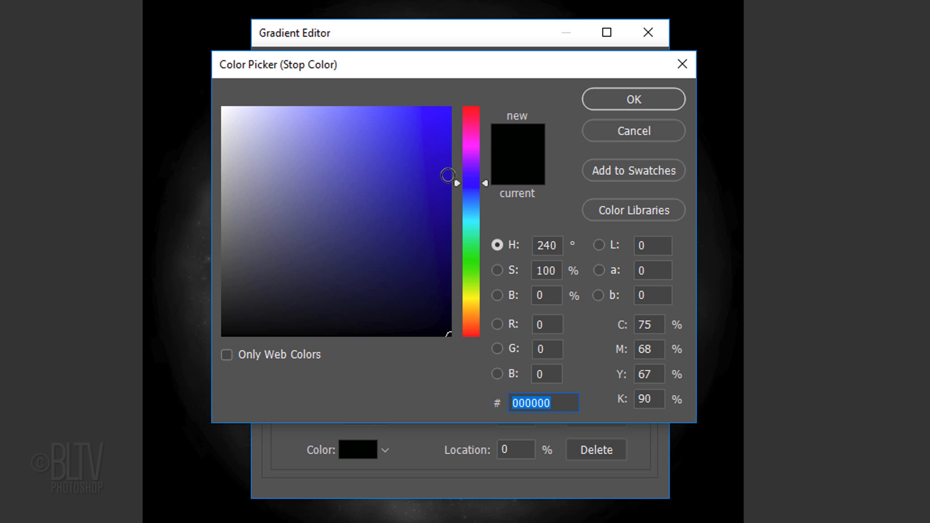
left_click_drag(471, 175, 470, 107)
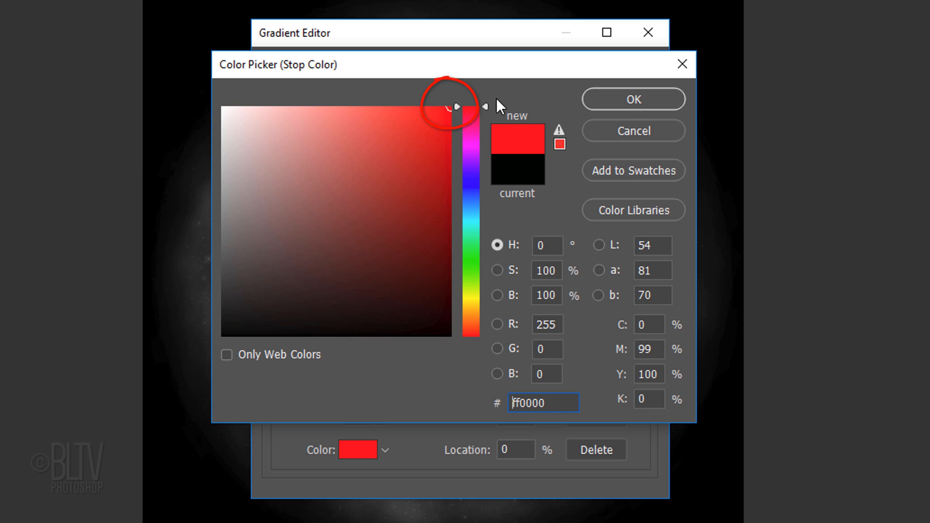
left_click(633, 99)
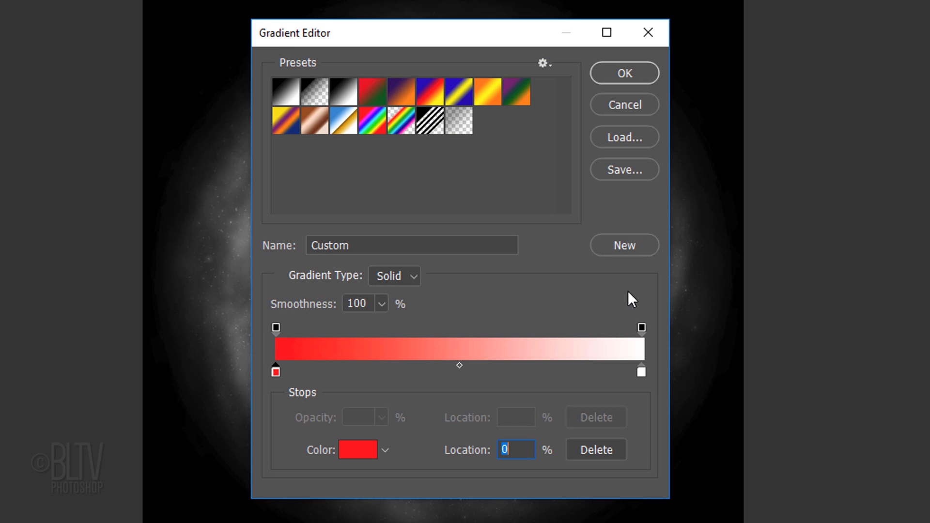
- Make the right stop blue 0030ff at Location 50% and accept the red-to-blue gradient
left_click(640, 368)
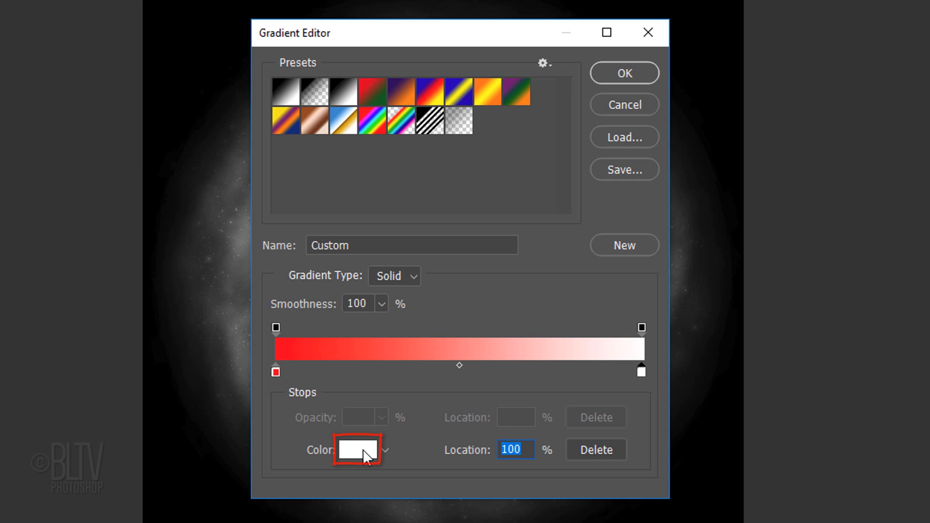
left_click(361, 450)
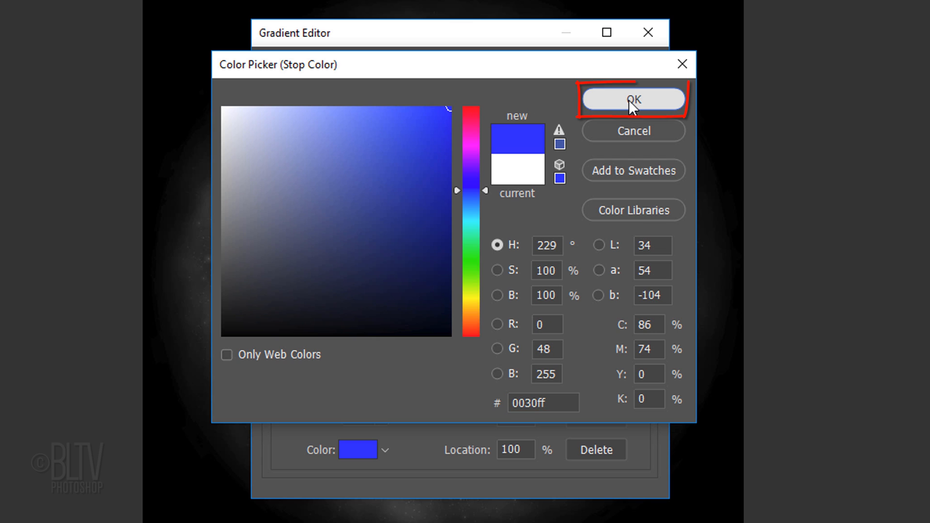
left_click(634, 99)
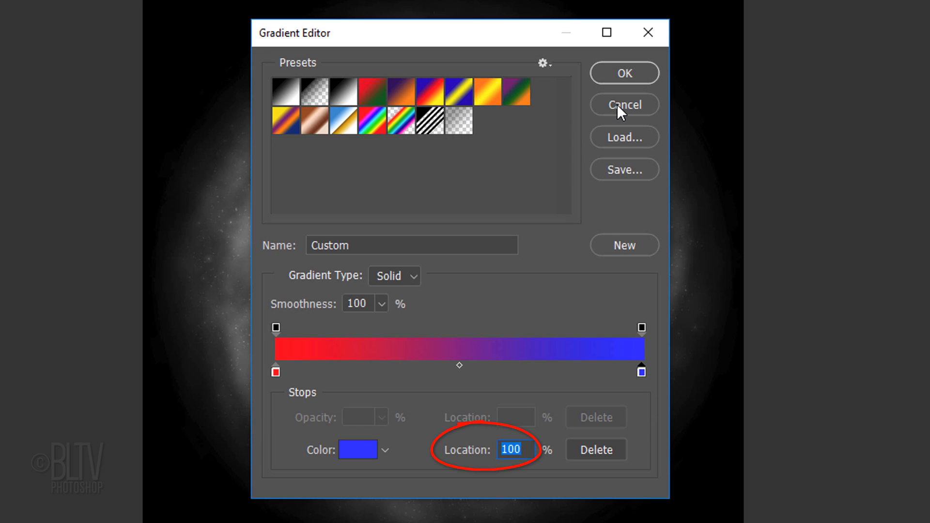
type("50")
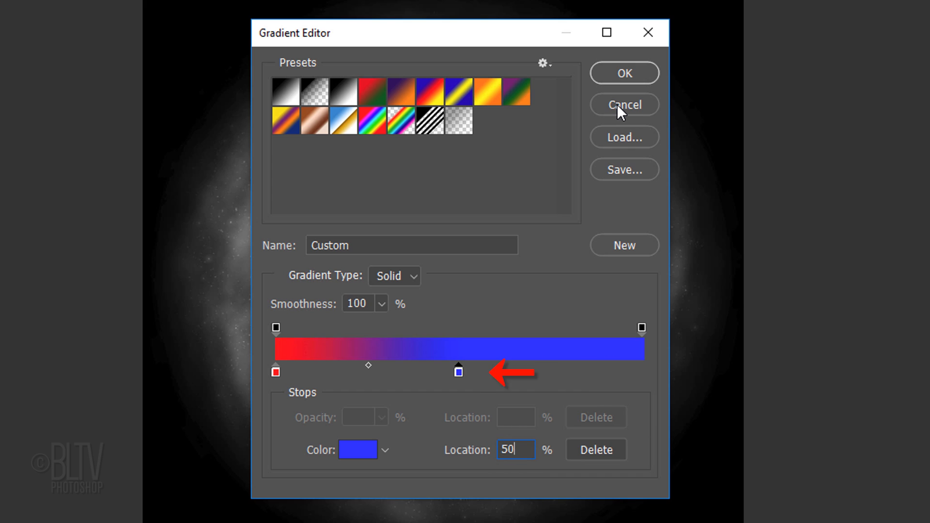
left_click(624, 73)
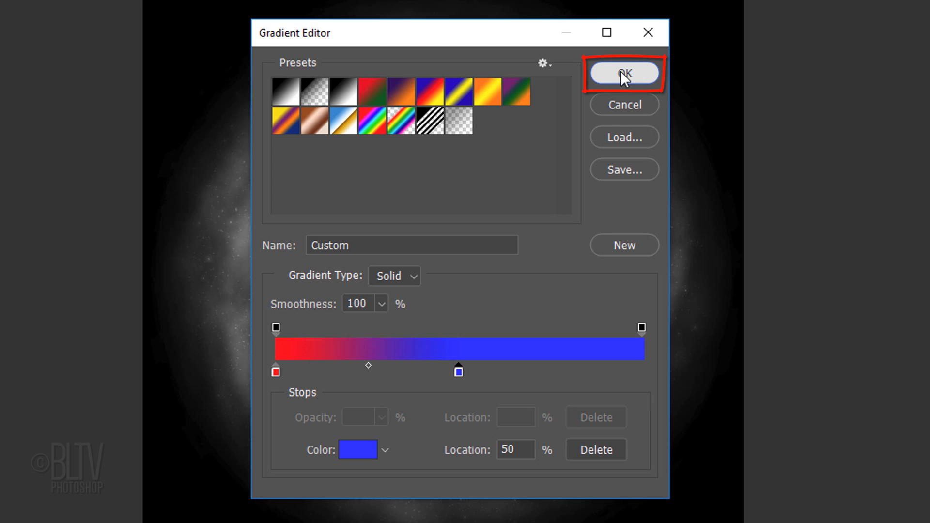
left_click(624, 74)
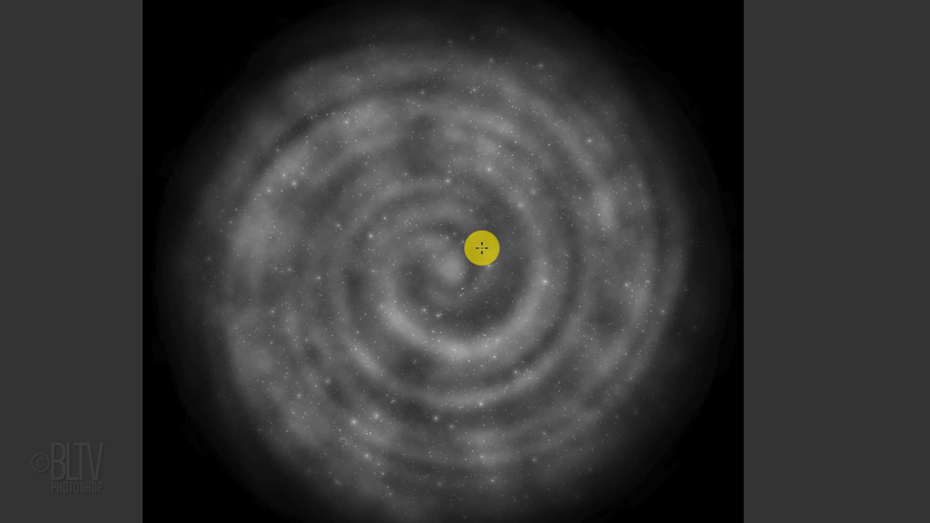
- Drag a radial red-to-blue gradient on masked Layer 3 from the galaxy centre to its edge
left_click_drag(481, 248, 450, 284)
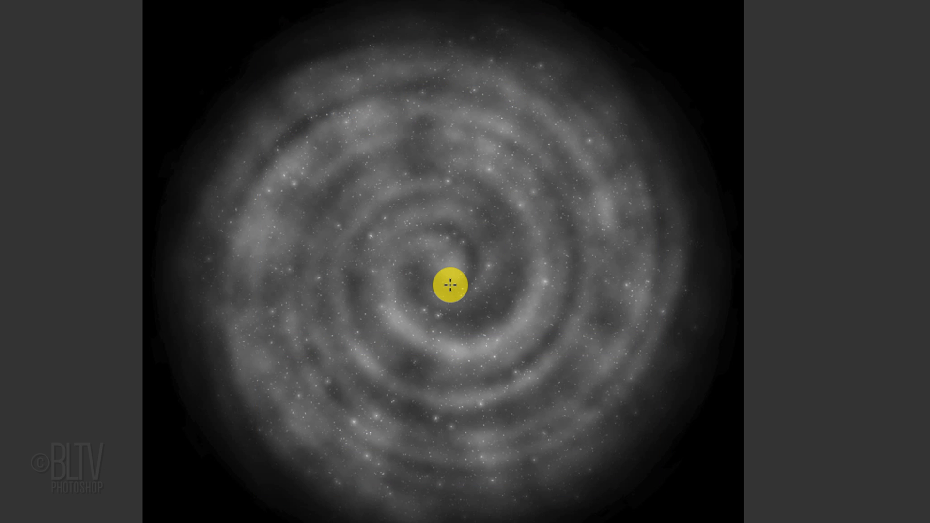
left_click_drag(449, 284, 725, 284)
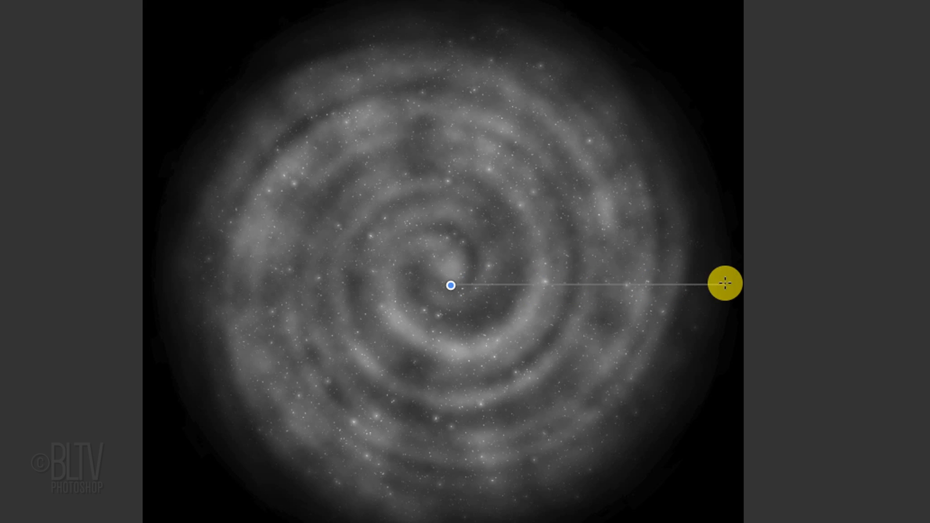
left_click_drag(725, 284, 752, 285)
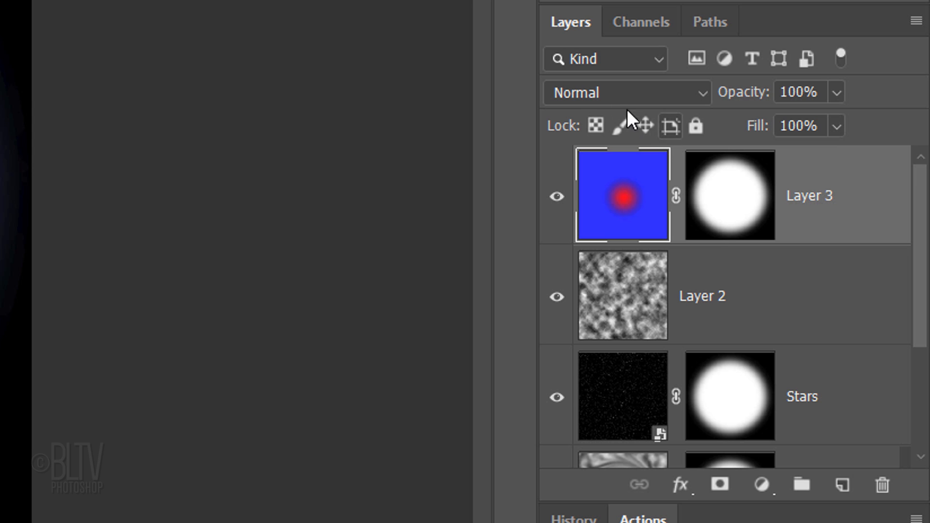
- Set Layer 3 to Color blend mode and convert all layers into one smart object
left_click(626, 92)
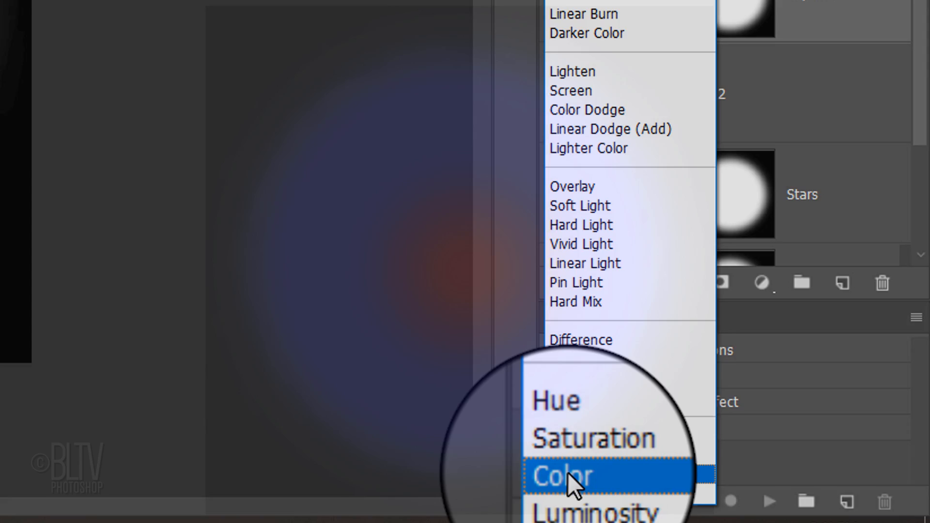
left_click(566, 475)
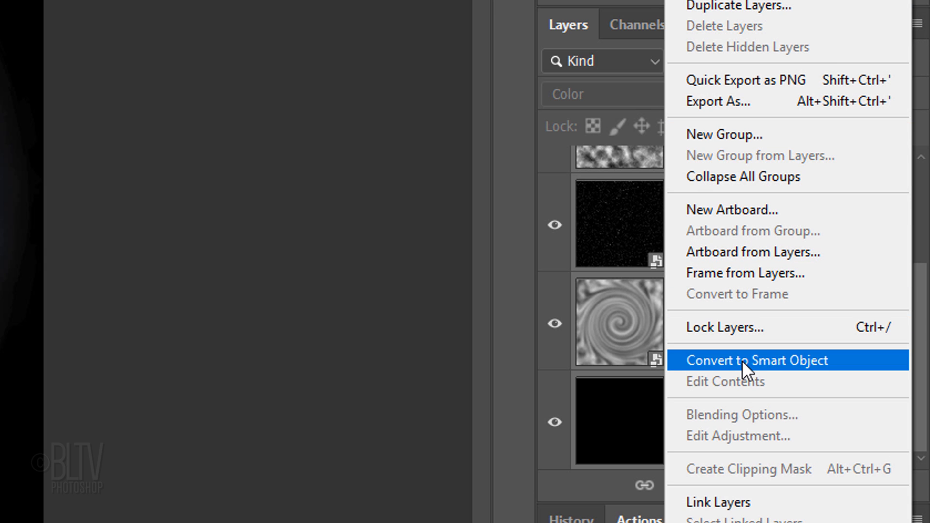
left_click(758, 360)
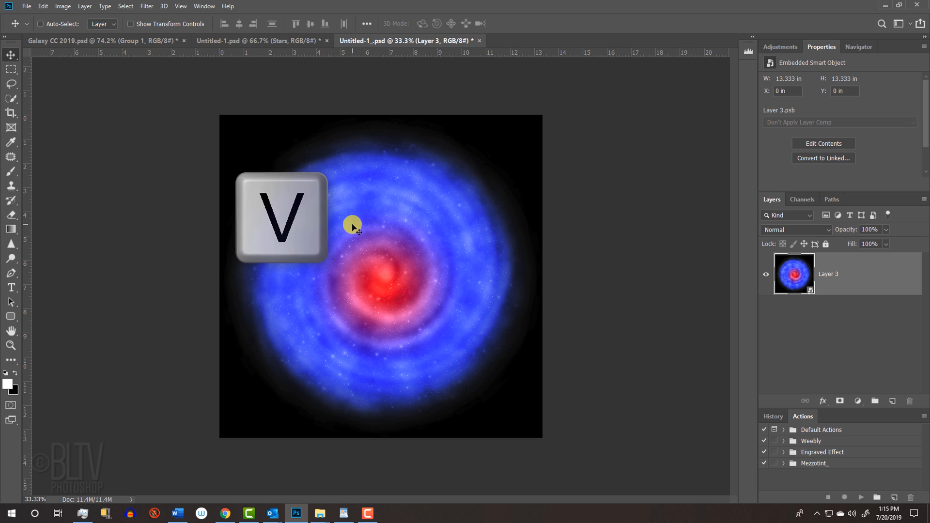
- In the widescreen starfield document, blend the galaxy Layer 1 with Linear Dodge (Add)
left_click(262, 41)
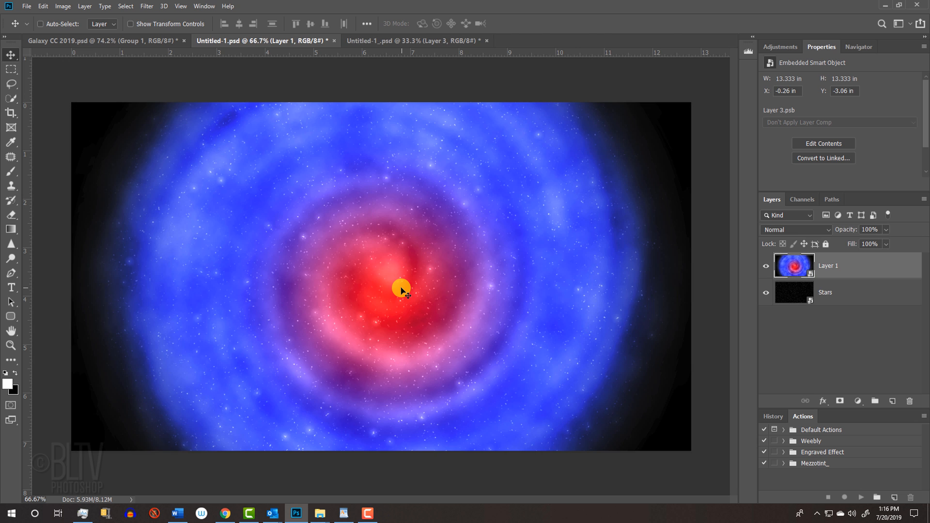
left_click(796, 229)
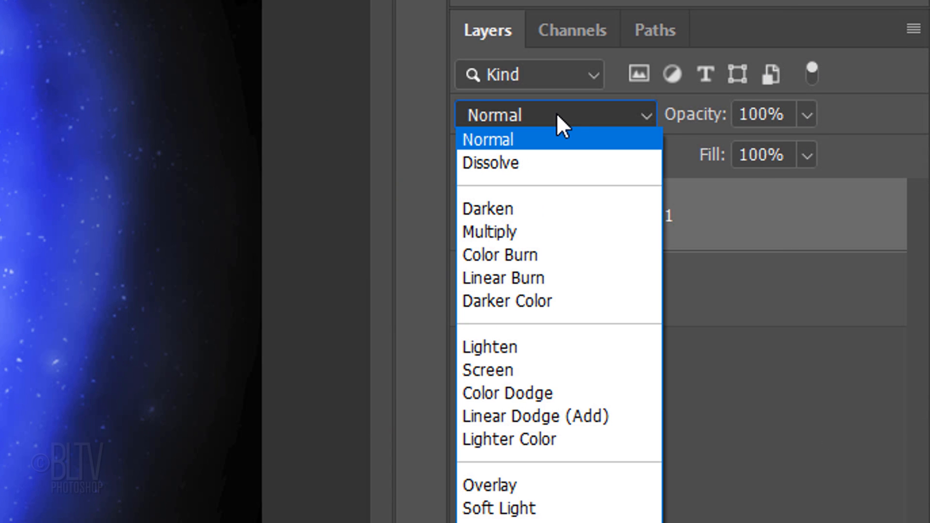
left_click(534, 430)
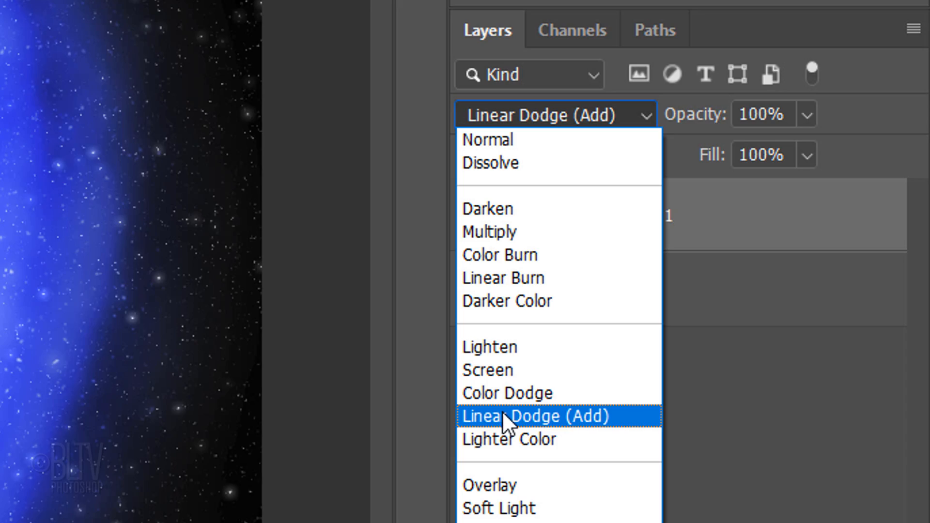
left_click(535, 416)
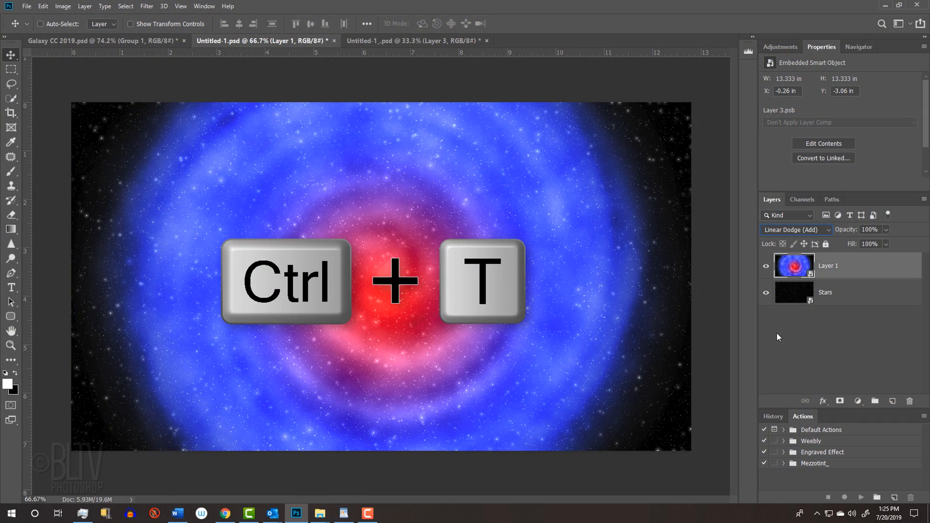
- Free Transform the galaxy to 20% height and rotate it about -20.8°
key("ctrl+t")
type("20")
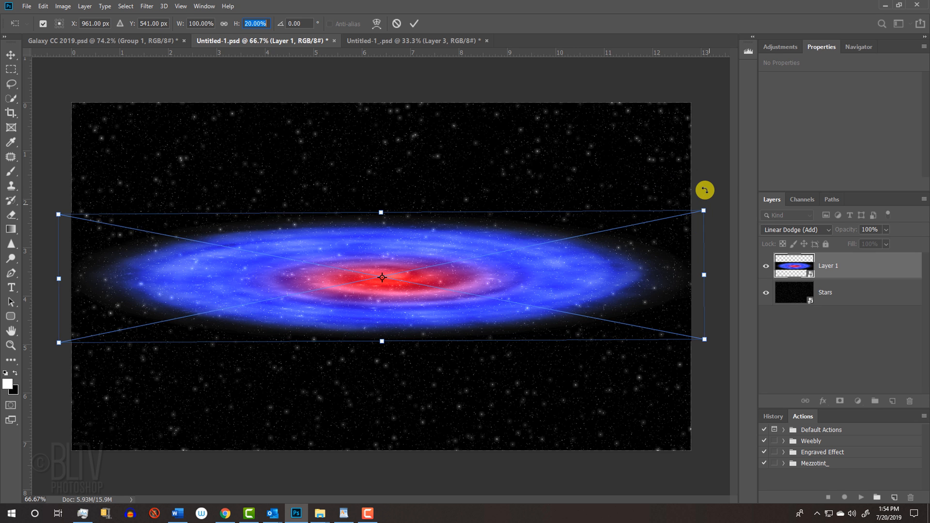
left_click_drag(704, 189, 670, 93)
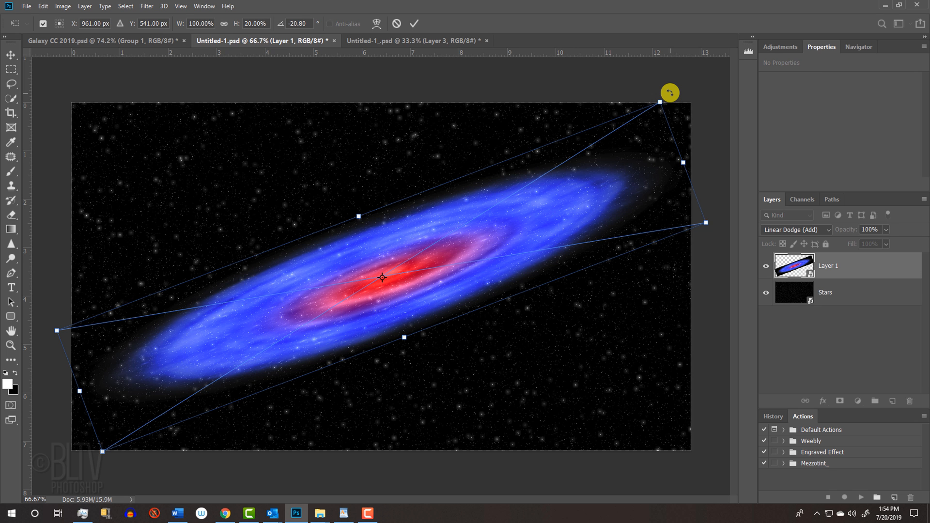
left_click(43, 6)
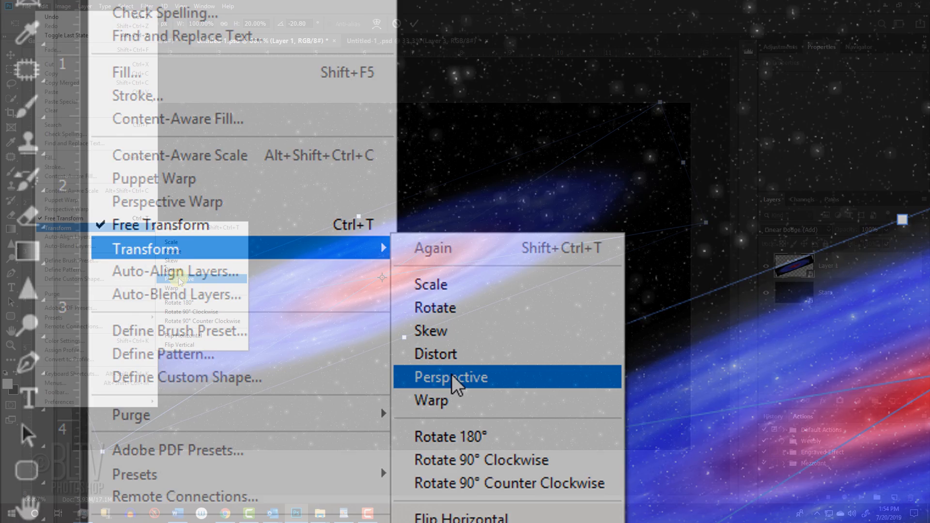
- Switch to Perspective transform and pull the lower-left corners outward to about 194% width
left_click(450, 377)
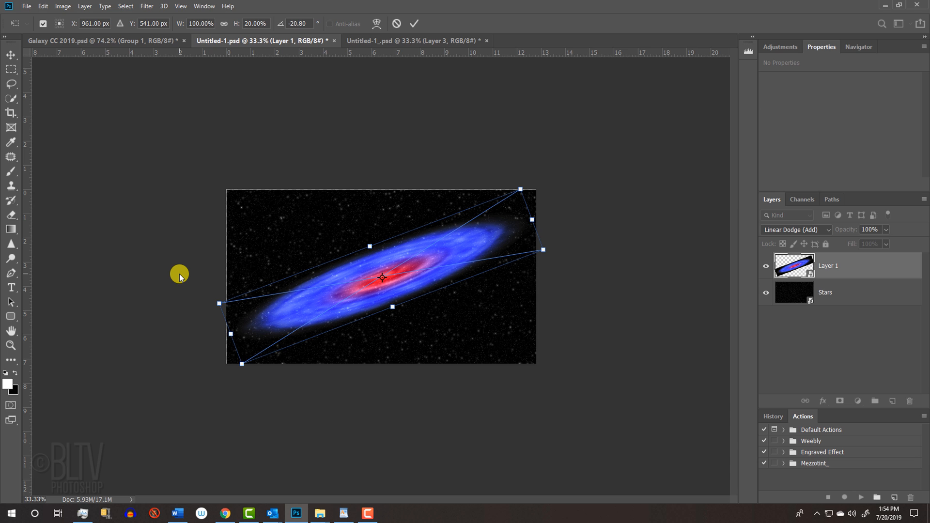
key("Tab")
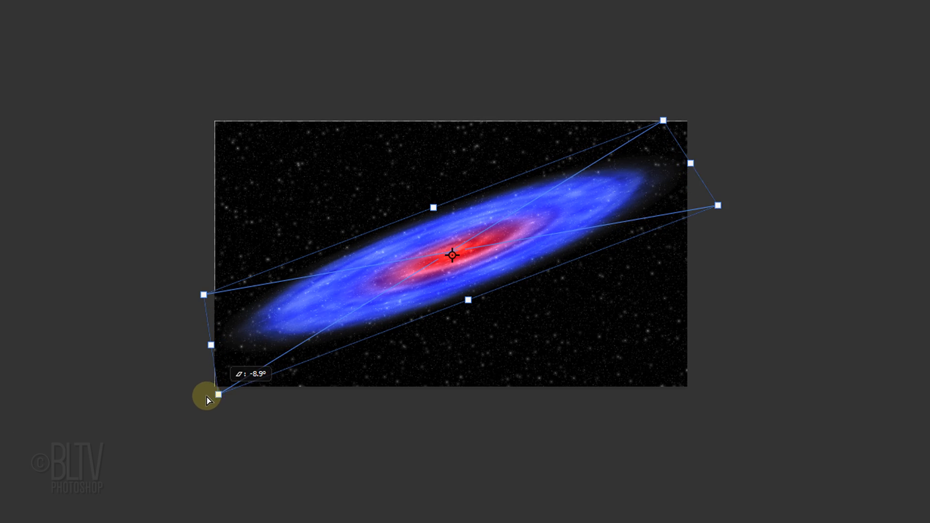
left_click_drag(215, 394, 82, 446)
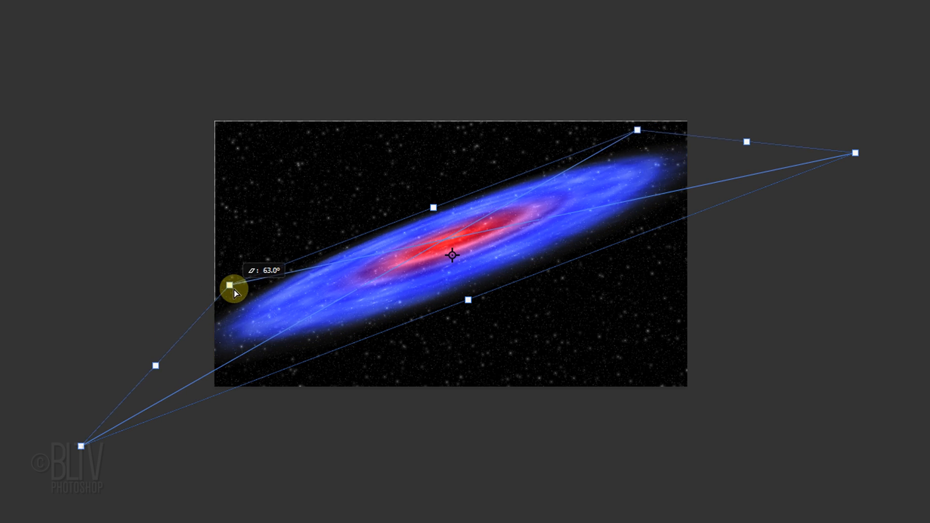
left_click_drag(233, 287, 83, 448)
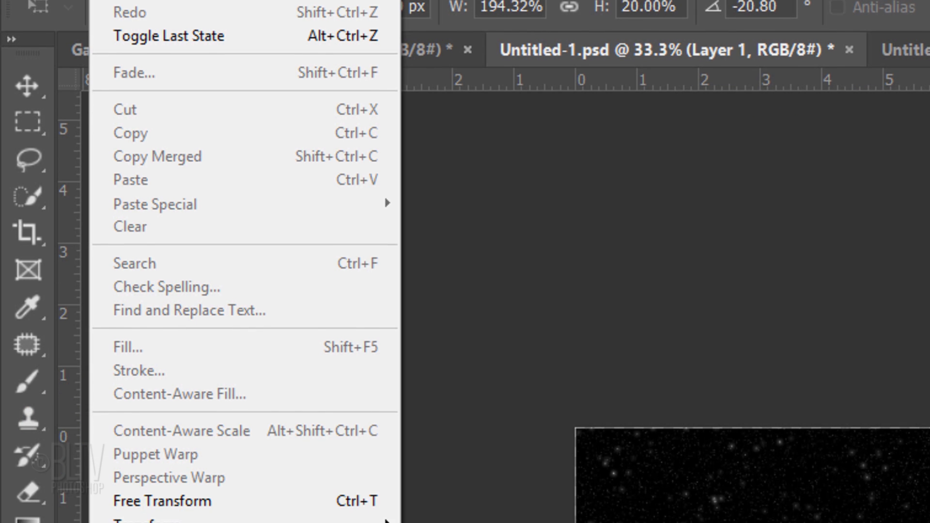
mouse_move(165, 283)
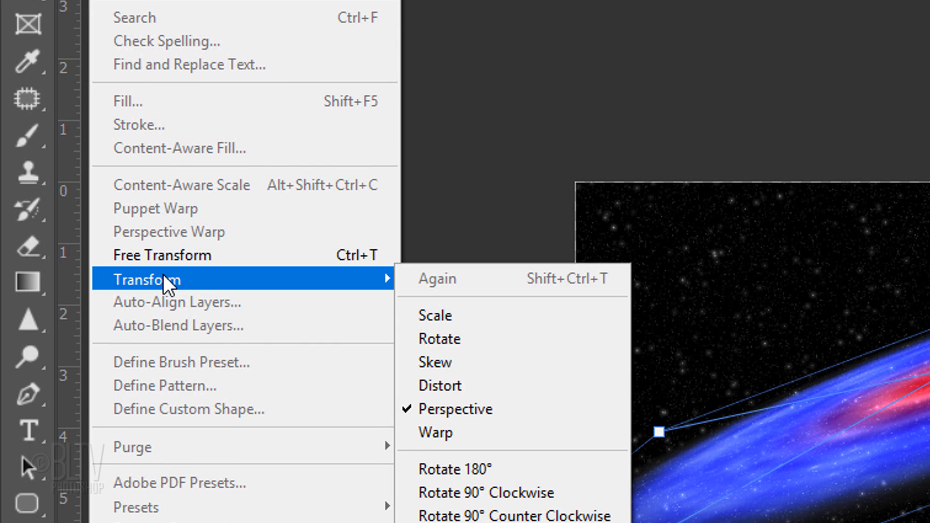
mouse_move(447, 391)
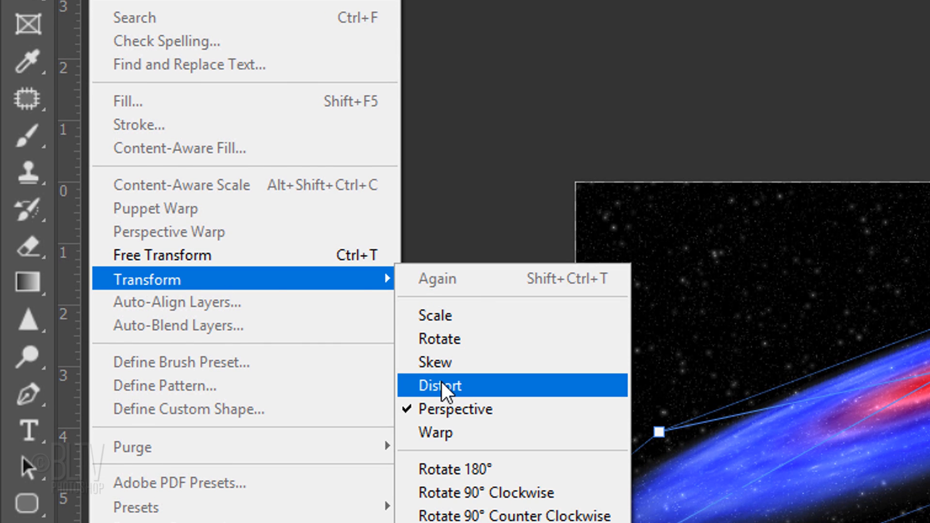
- Distort the galaxy's corners freely to refine its tilted perspective, height about 26.6%
left_click(440, 386)
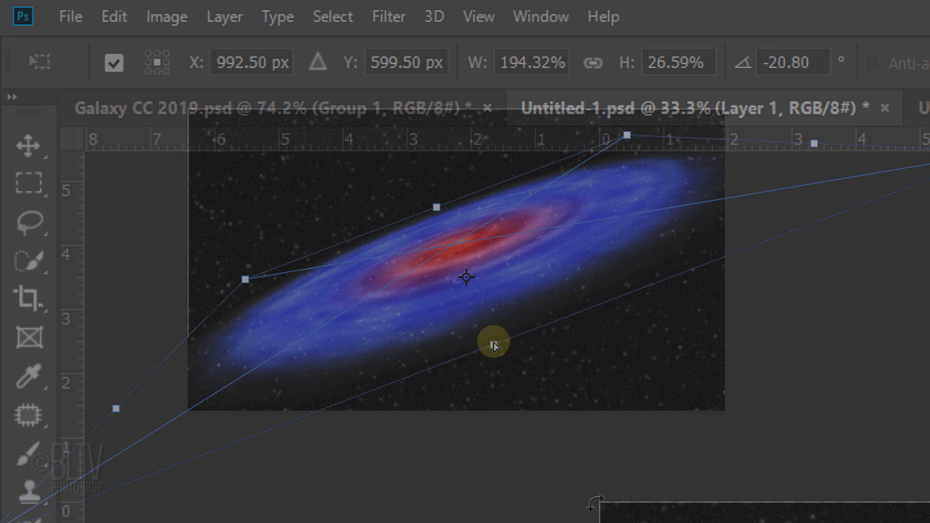
left_click(111, 11)
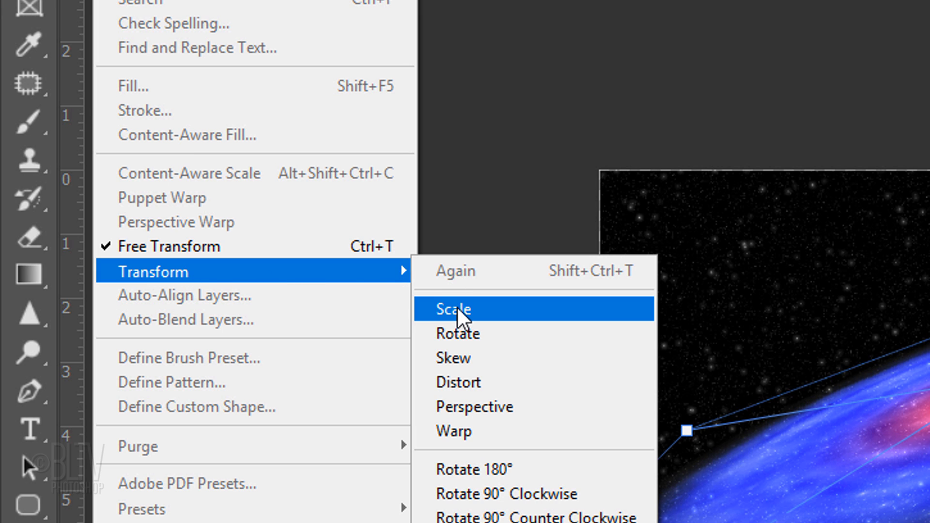
- Scale the galaxy taller from its top edge, commit the transform, and zoom in for closer work
left_click(453, 309)
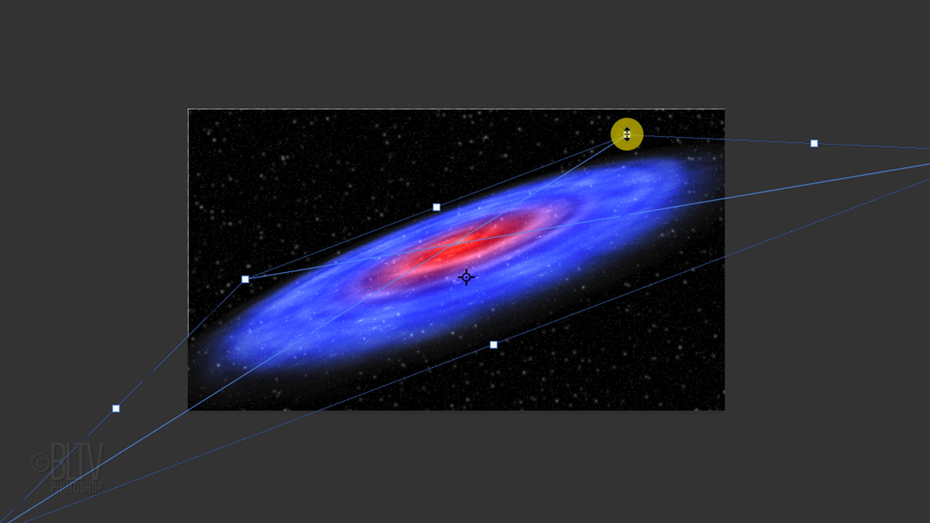
left_click_drag(625, 134, 641, 122)
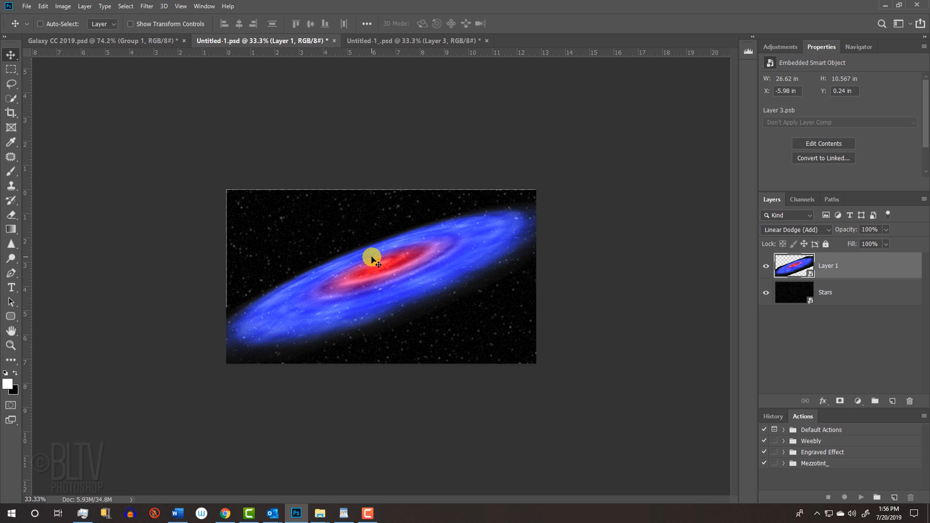
key("Ctrl+0")
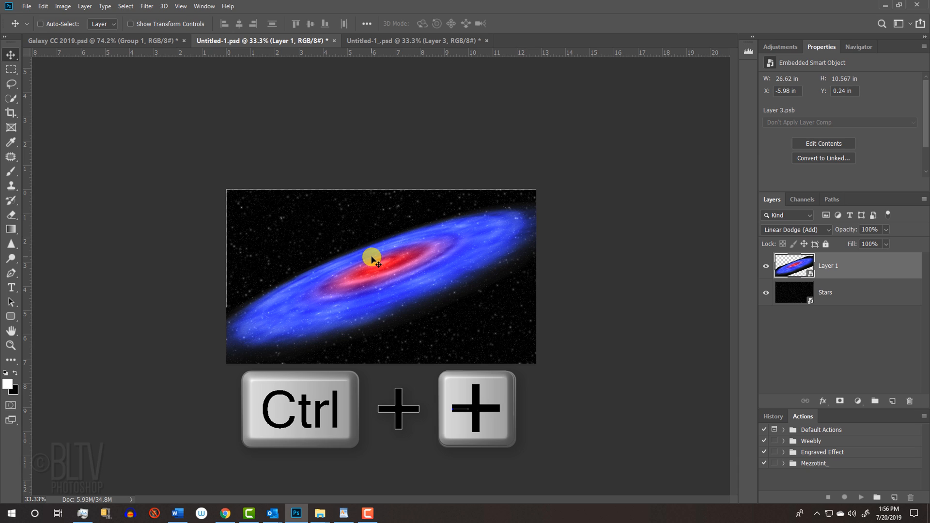
key("ctrl+plus")
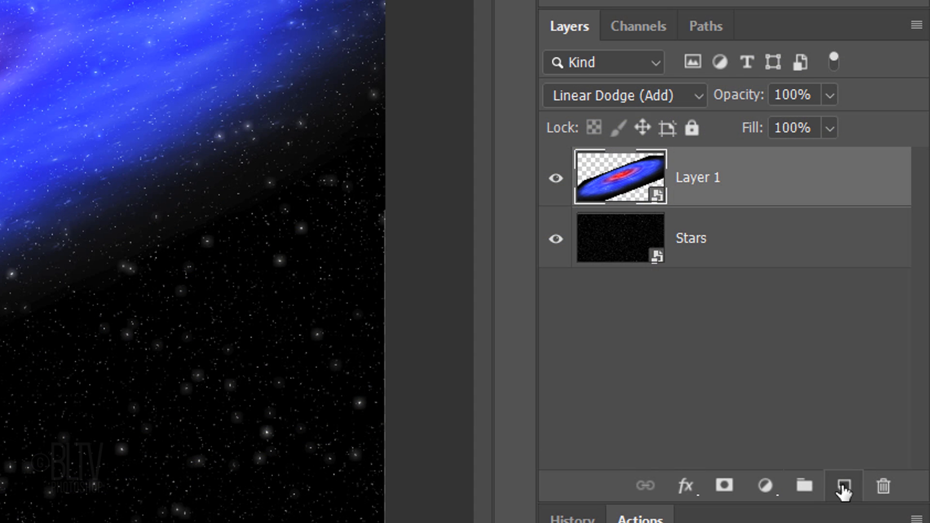
- Add Layer 2 above the galaxy and paint a large soft white glow over its core
left_click(845, 486)
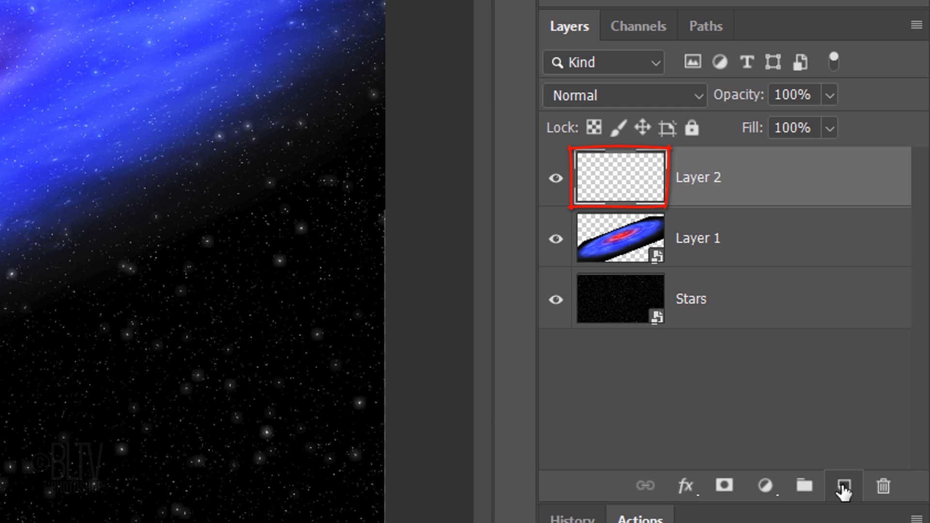
left_click(39, 219)
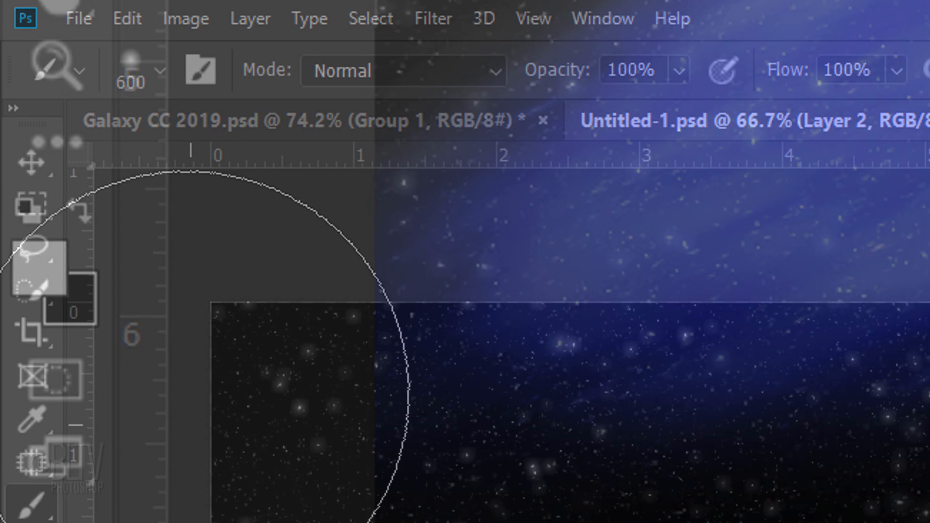
left_click(157, 70)
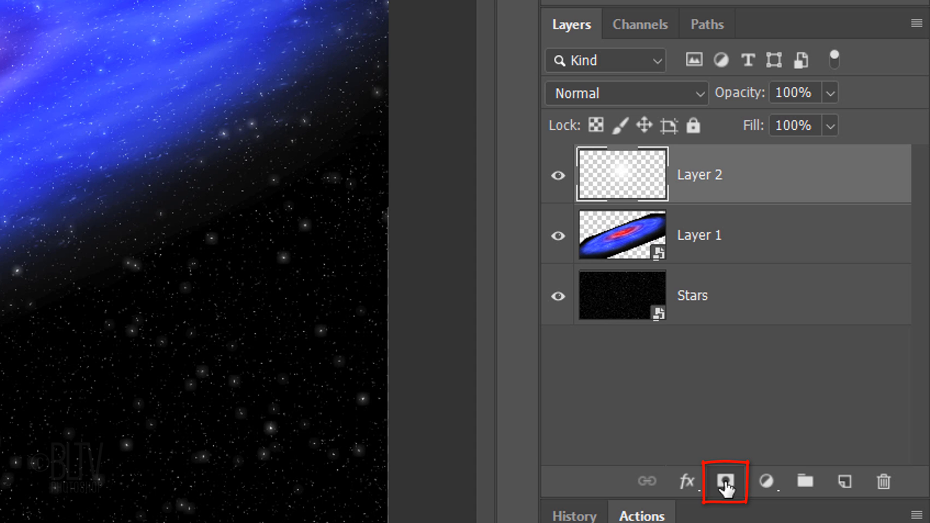
- Add a layer mask to Layer 2 and paint black to hide a curved band of glow
left_click(722, 482)
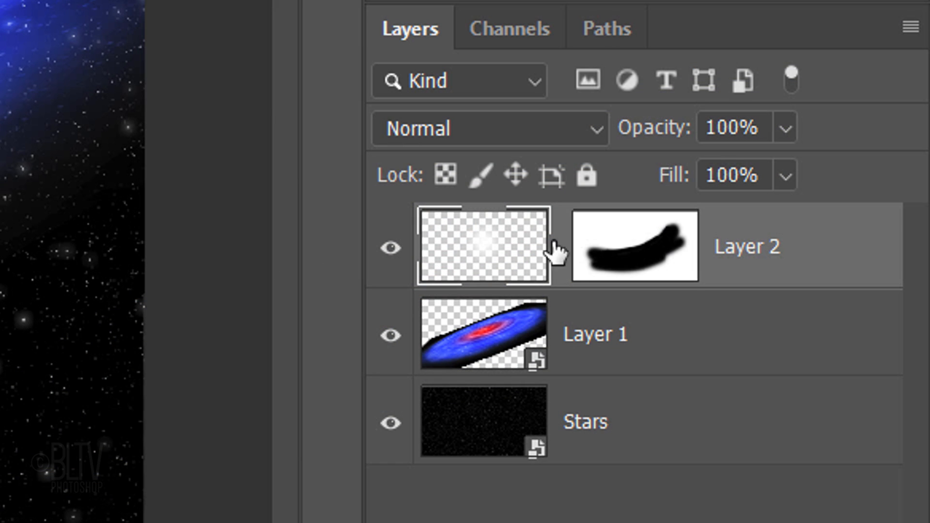
left_click(641, 248)
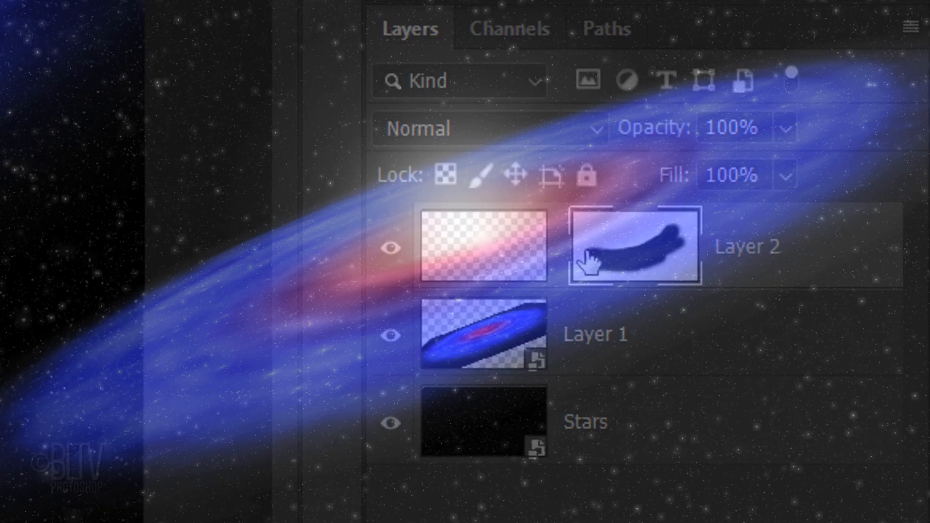